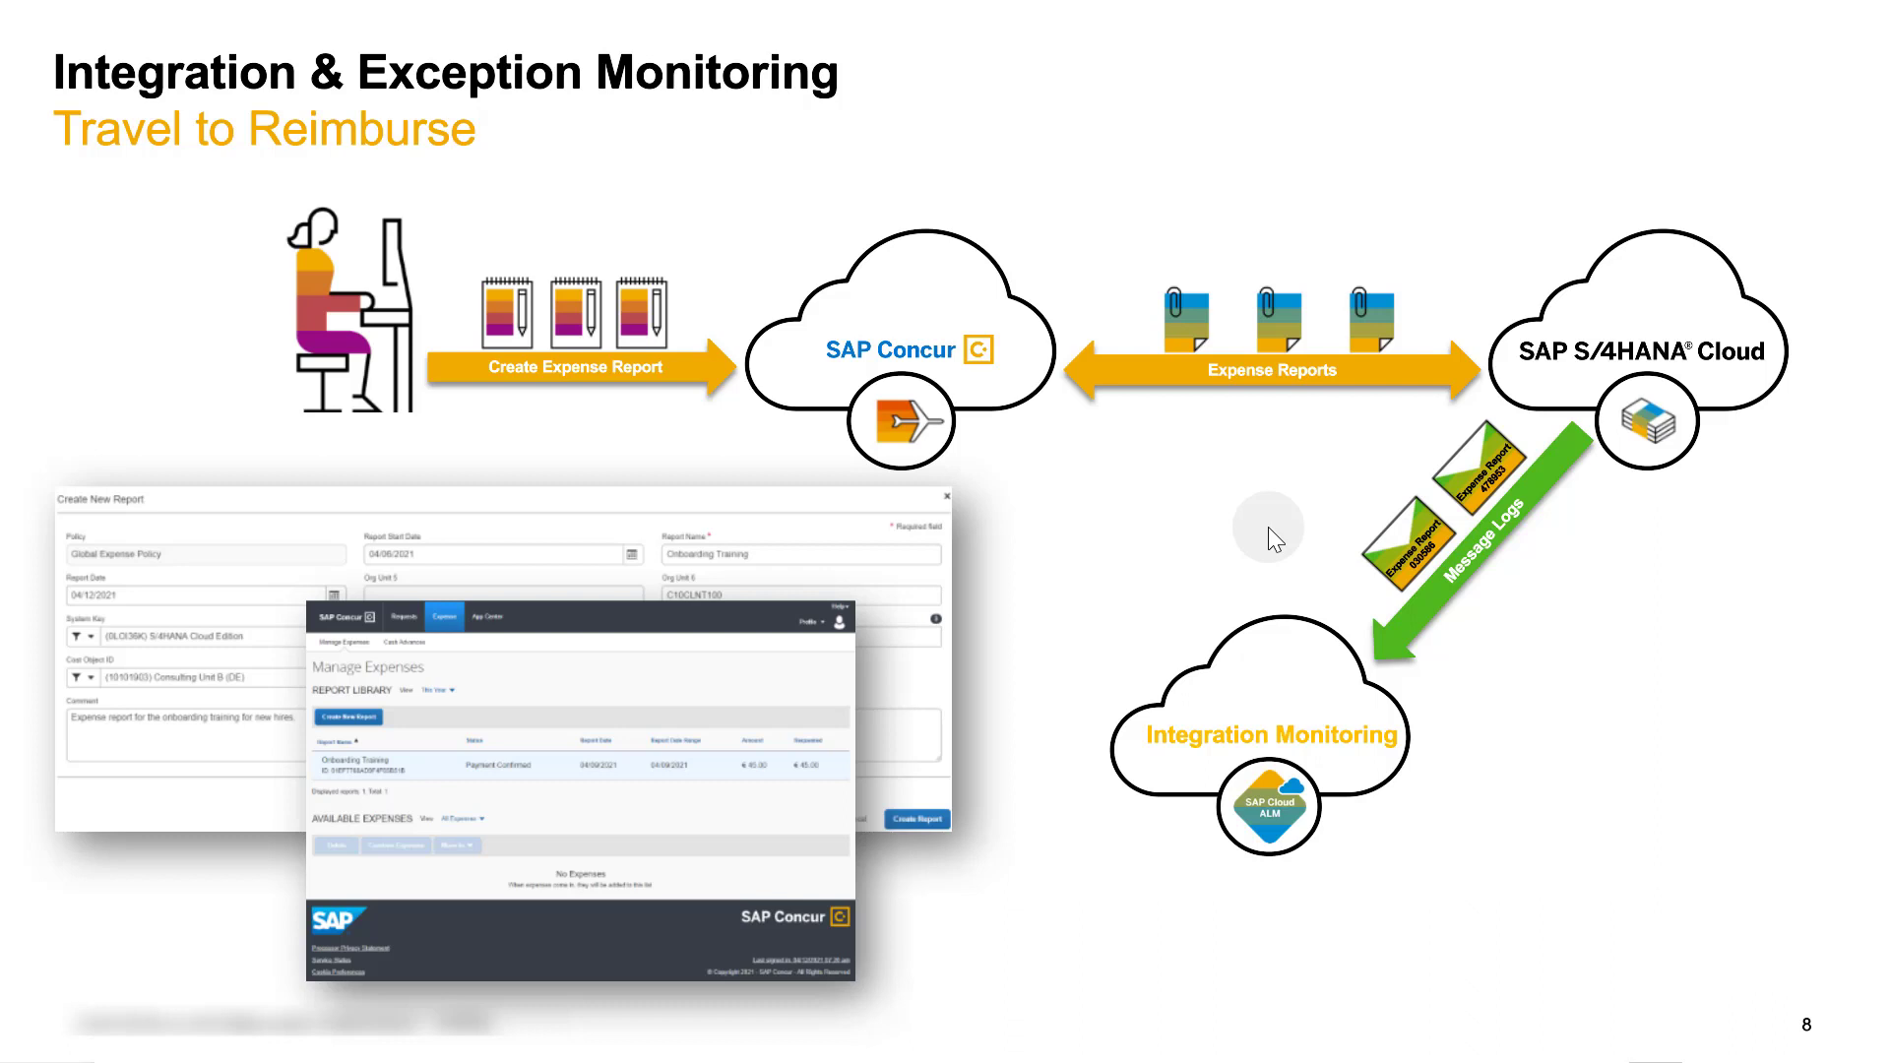
pyautogui.moveTo(1228, 533)
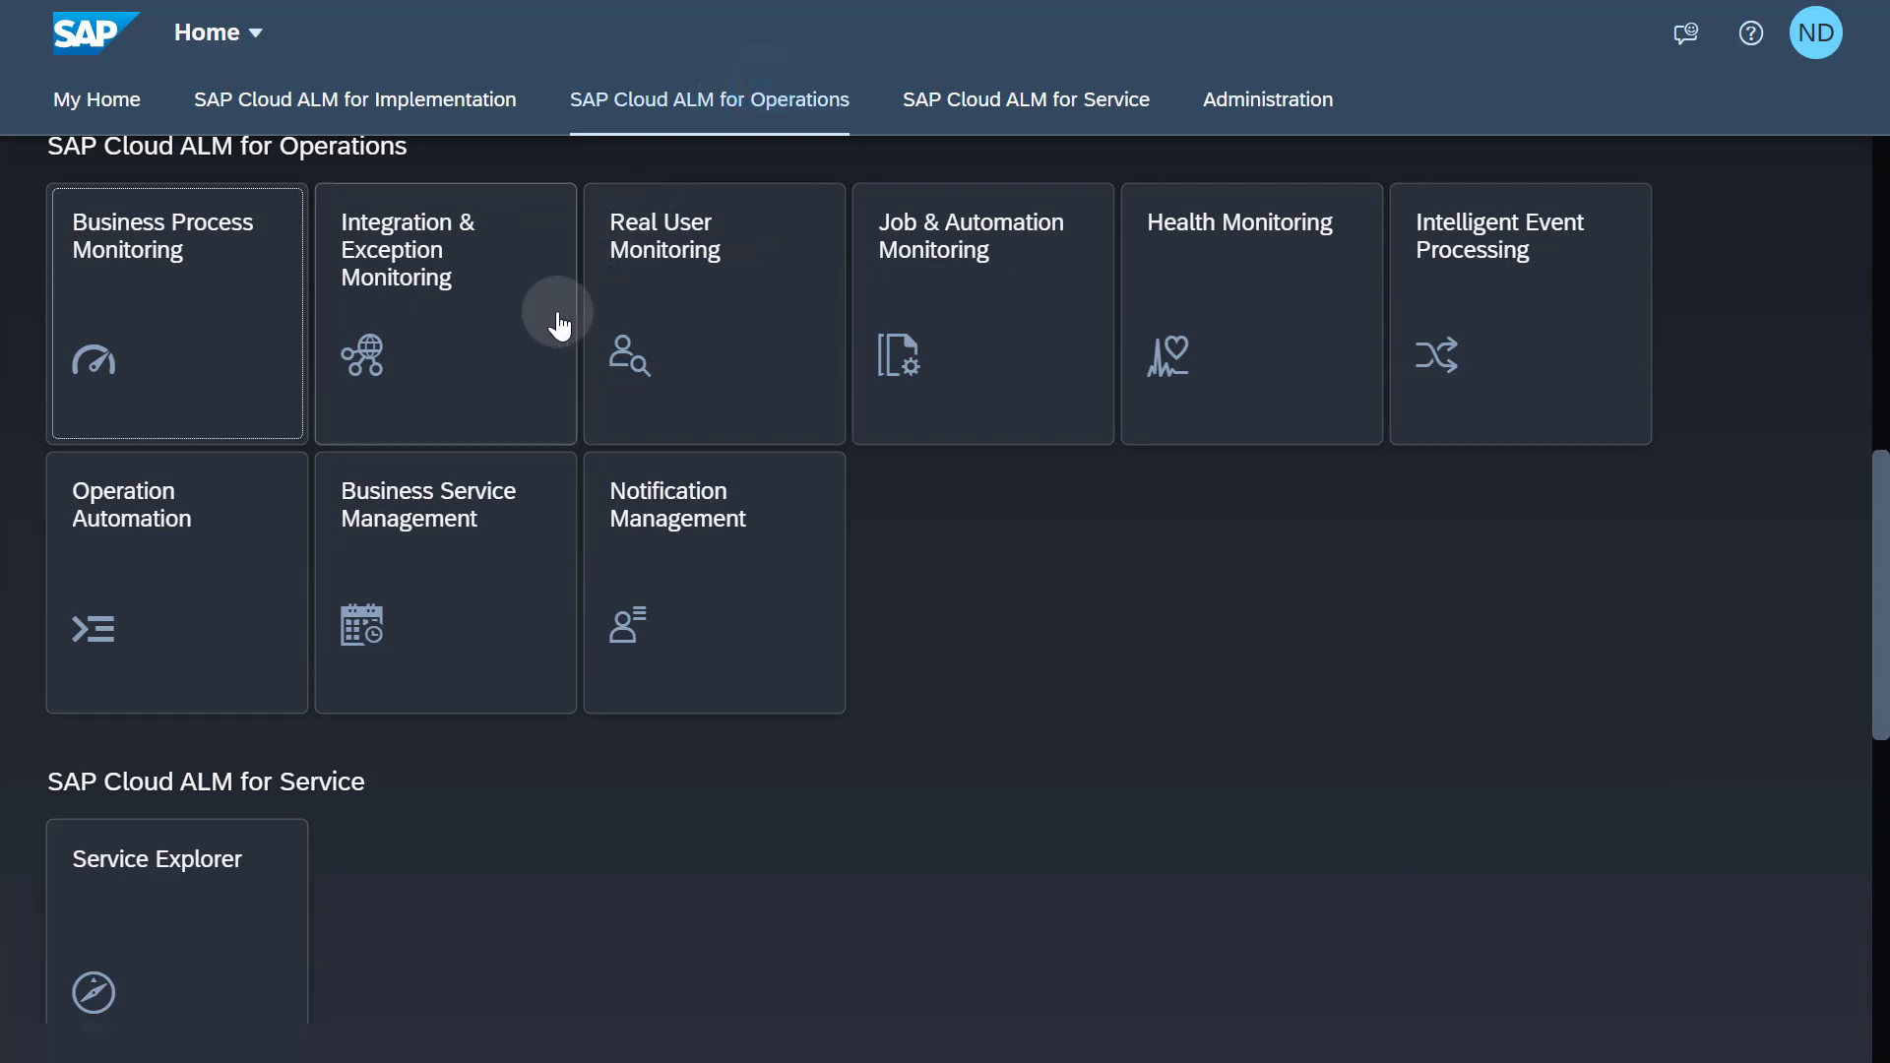
pyautogui.moveTo(513, 370)
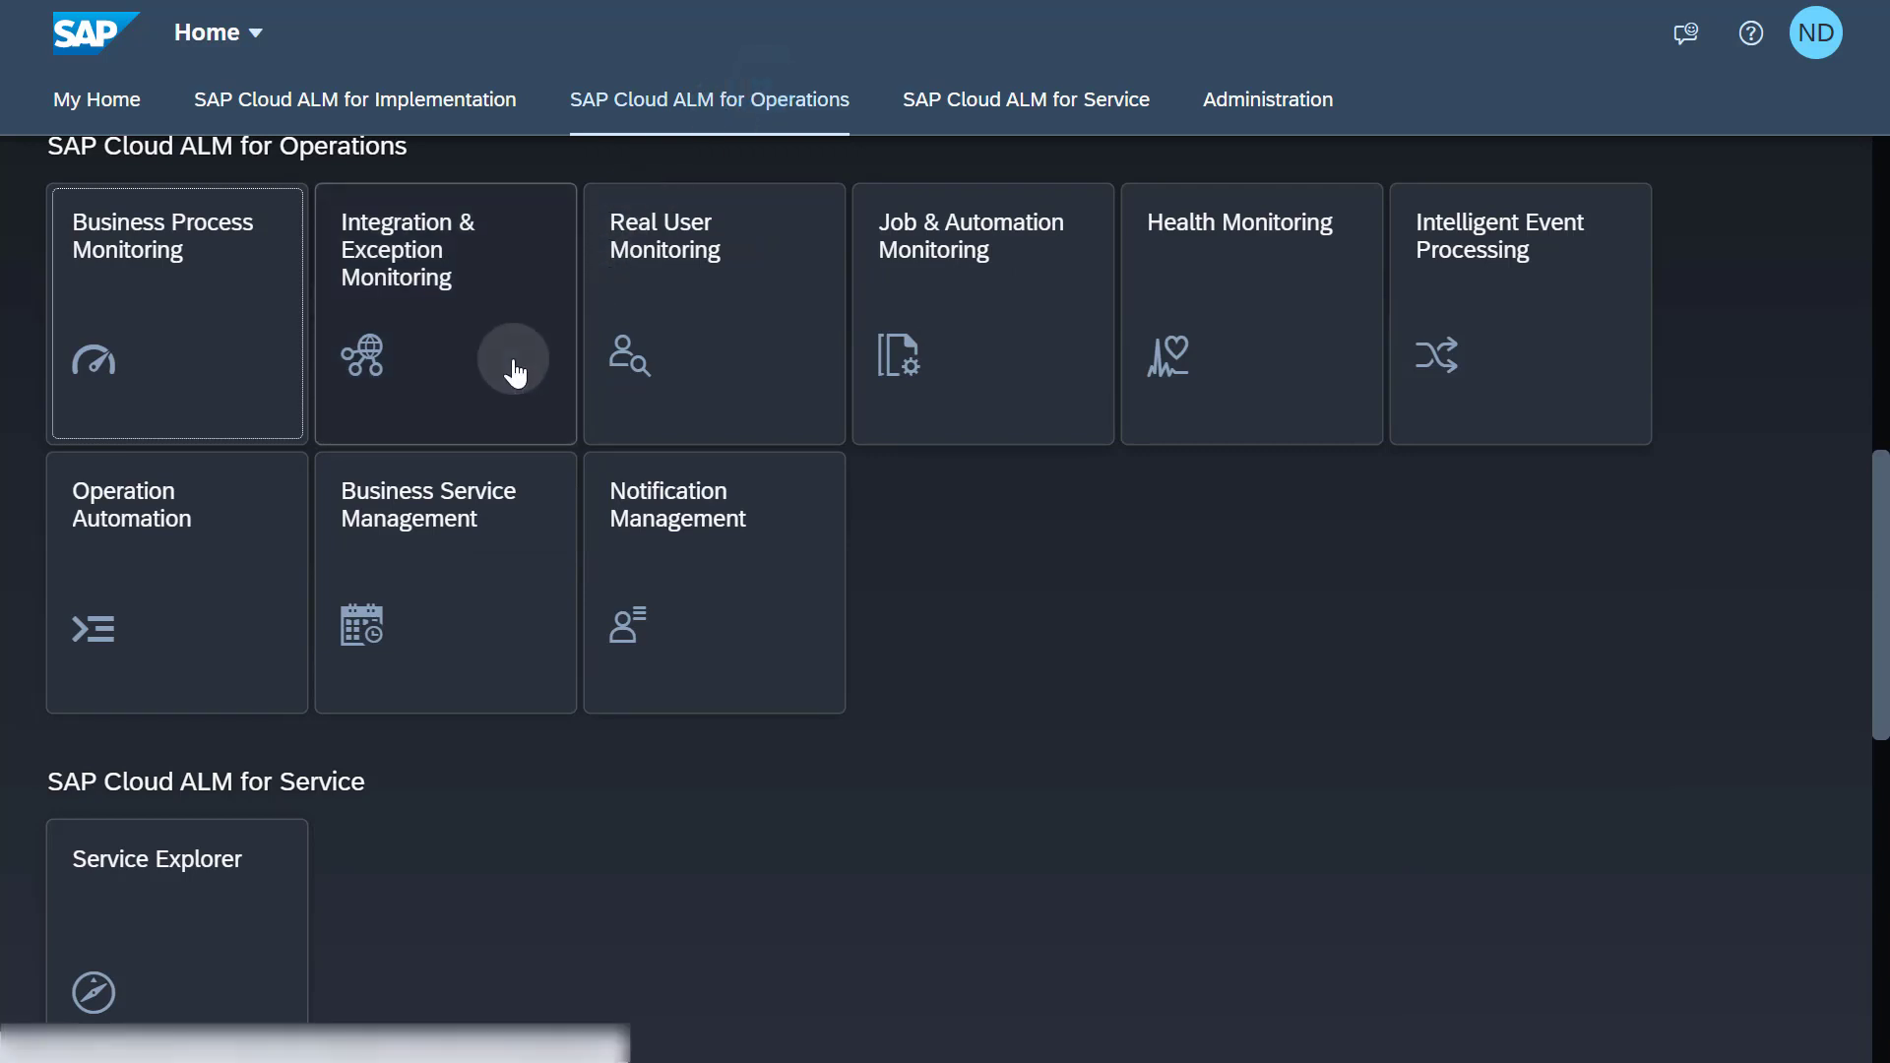
# - Launch Integration & Exception Monitoring from the operations home page tiles
pyautogui.click(442, 313)
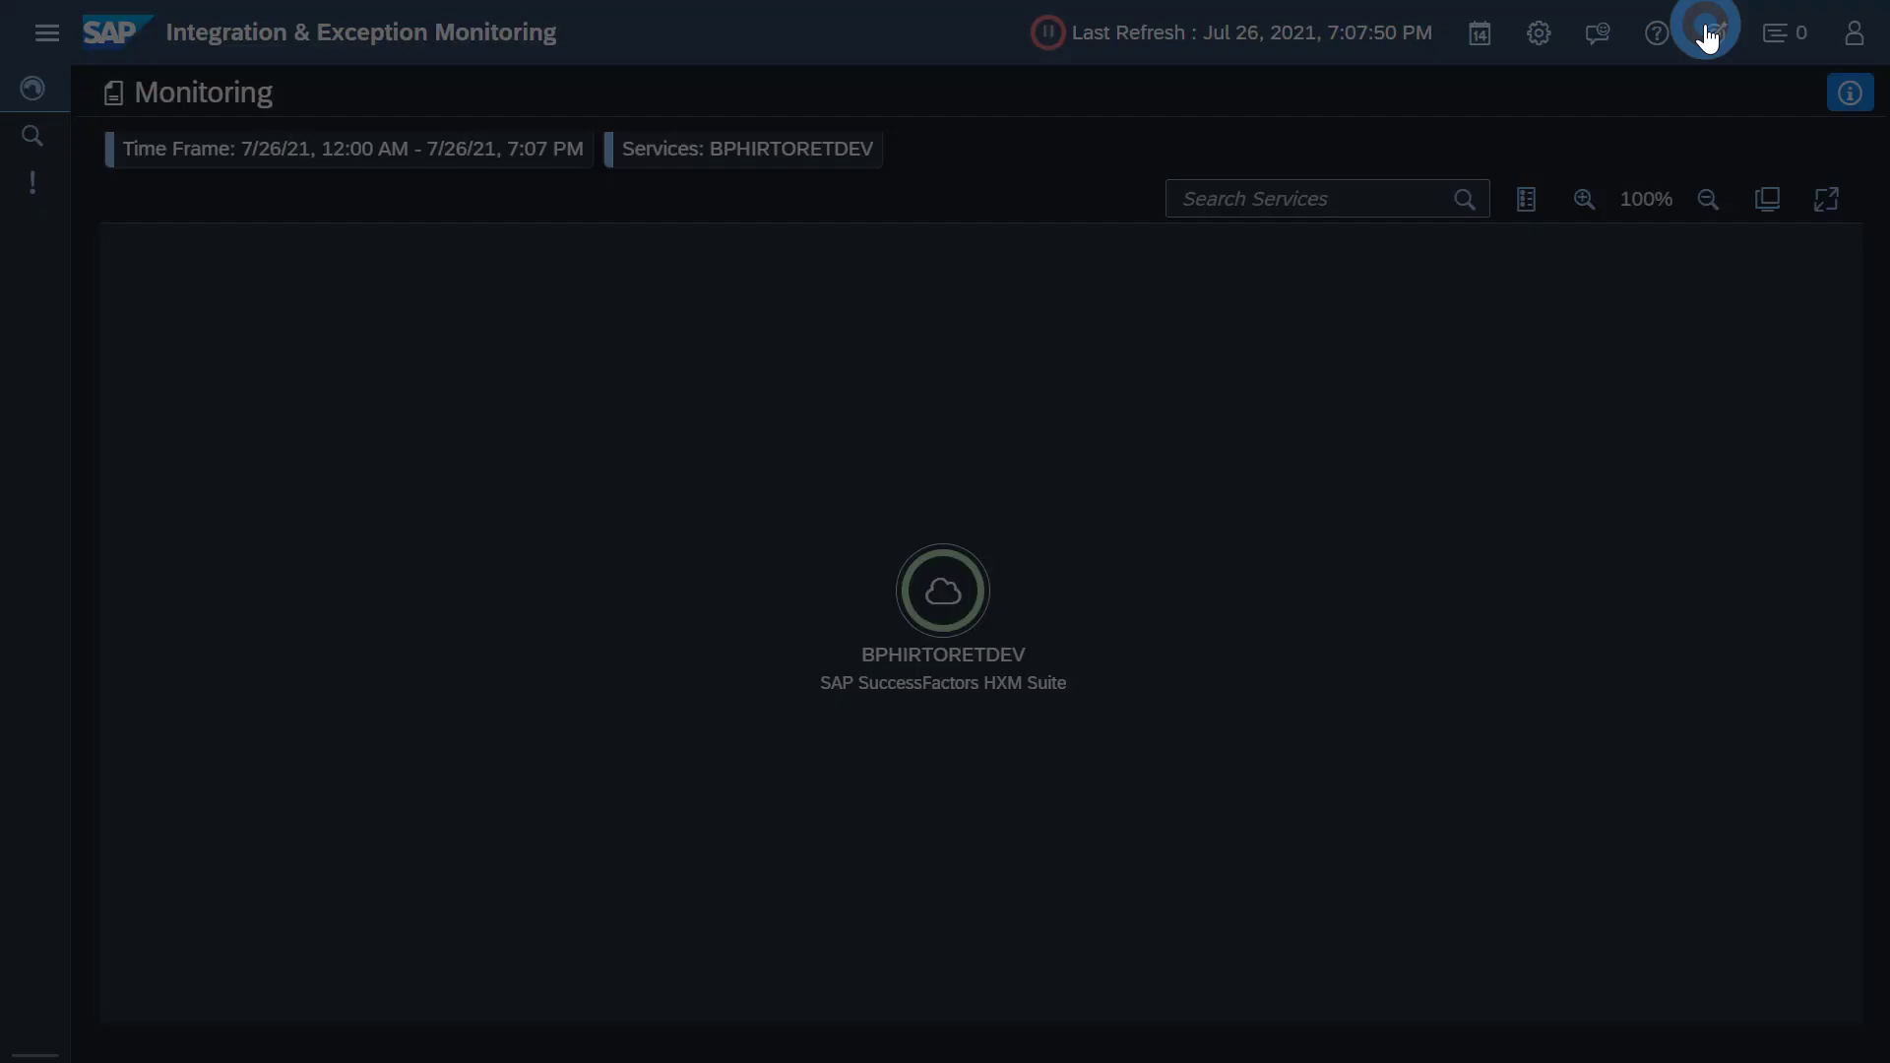
# - Search Scope Selection for CG and apply SAP S/4HANA Cloud alongside BPHIRTORETDEV
pyautogui.click(1713, 33)
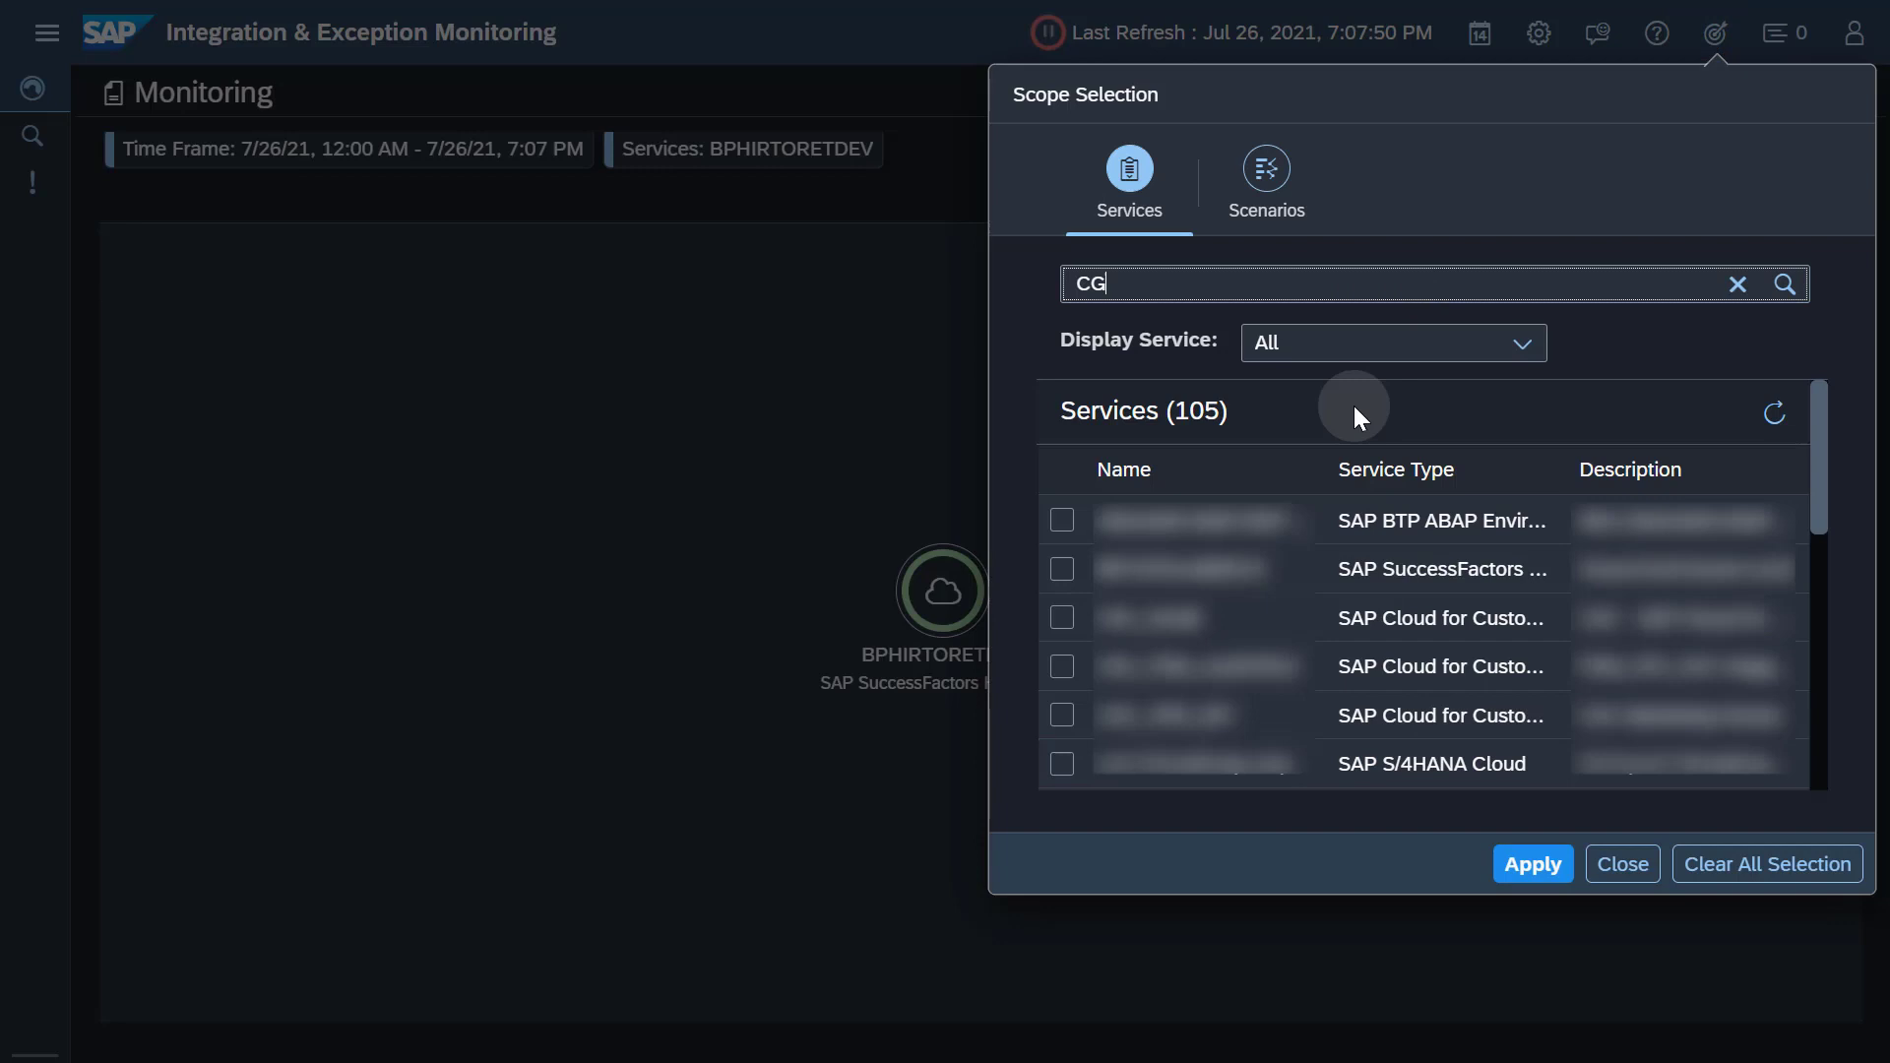
pyautogui.click(1783, 284)
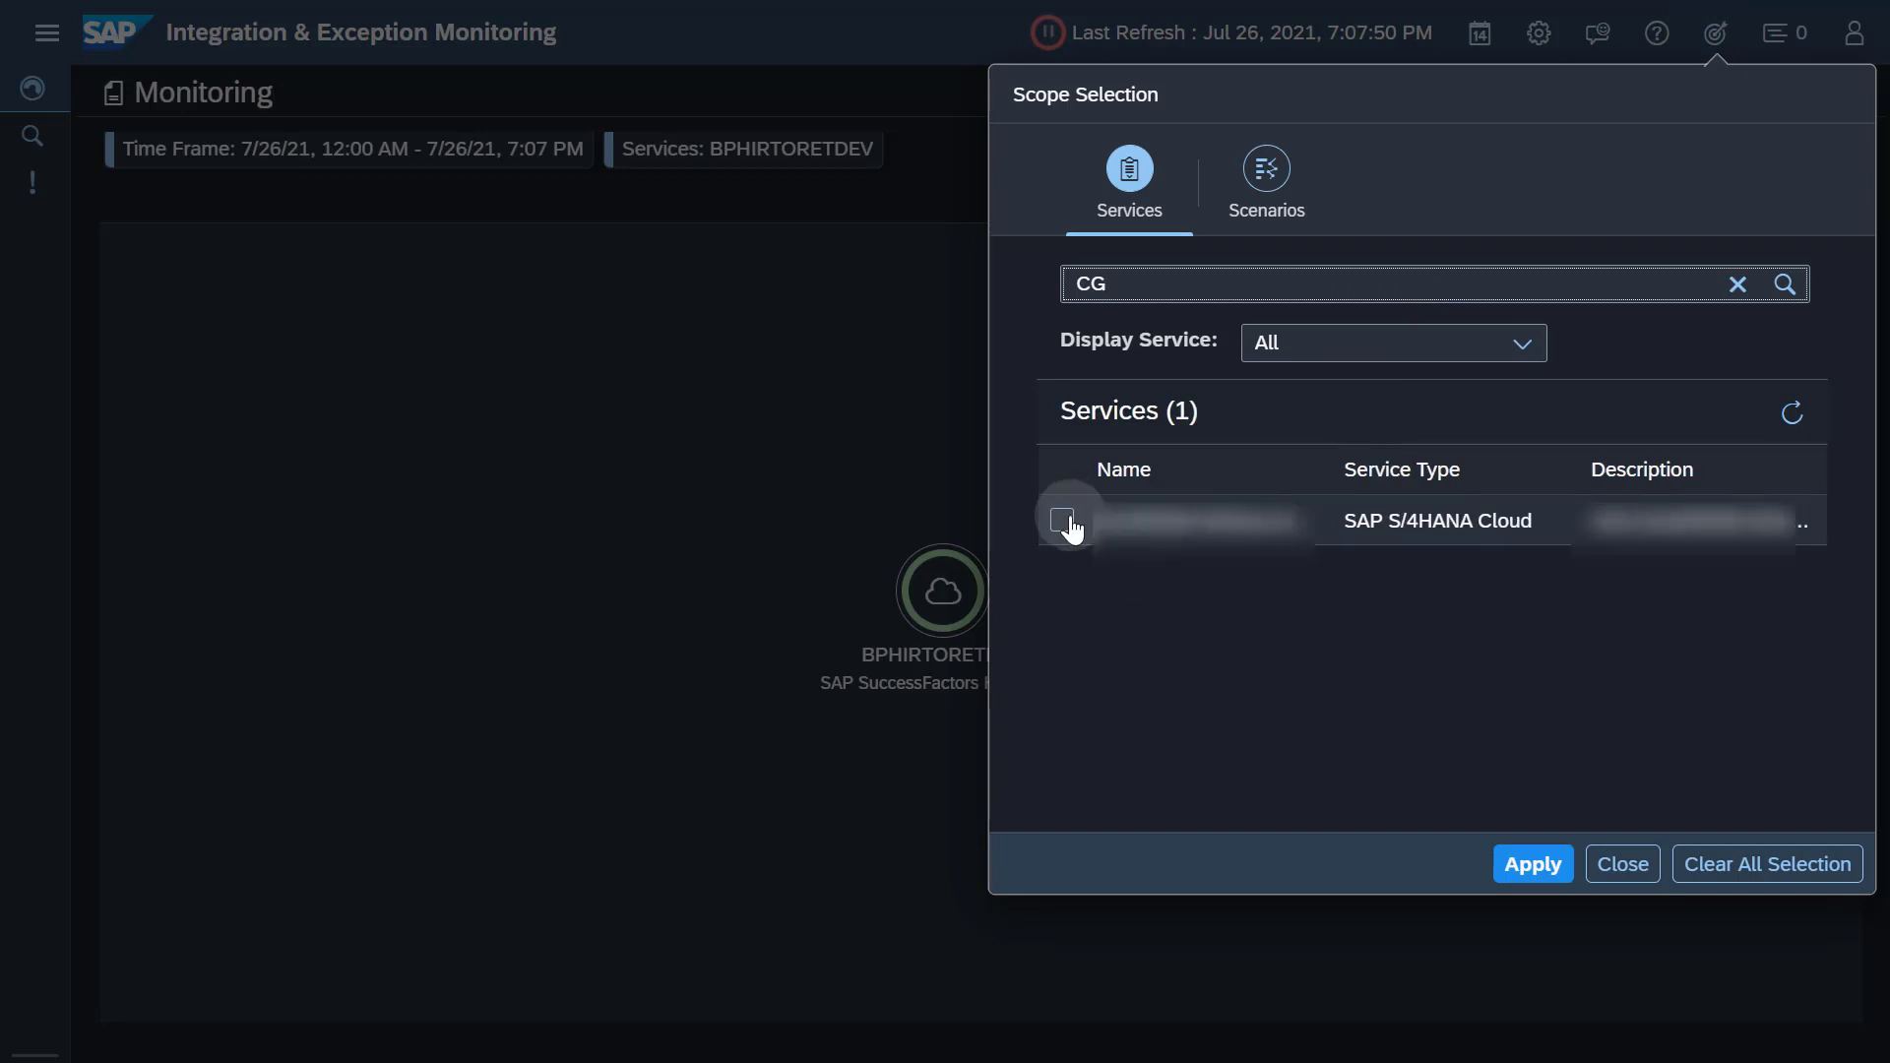
pyautogui.click(1062, 520)
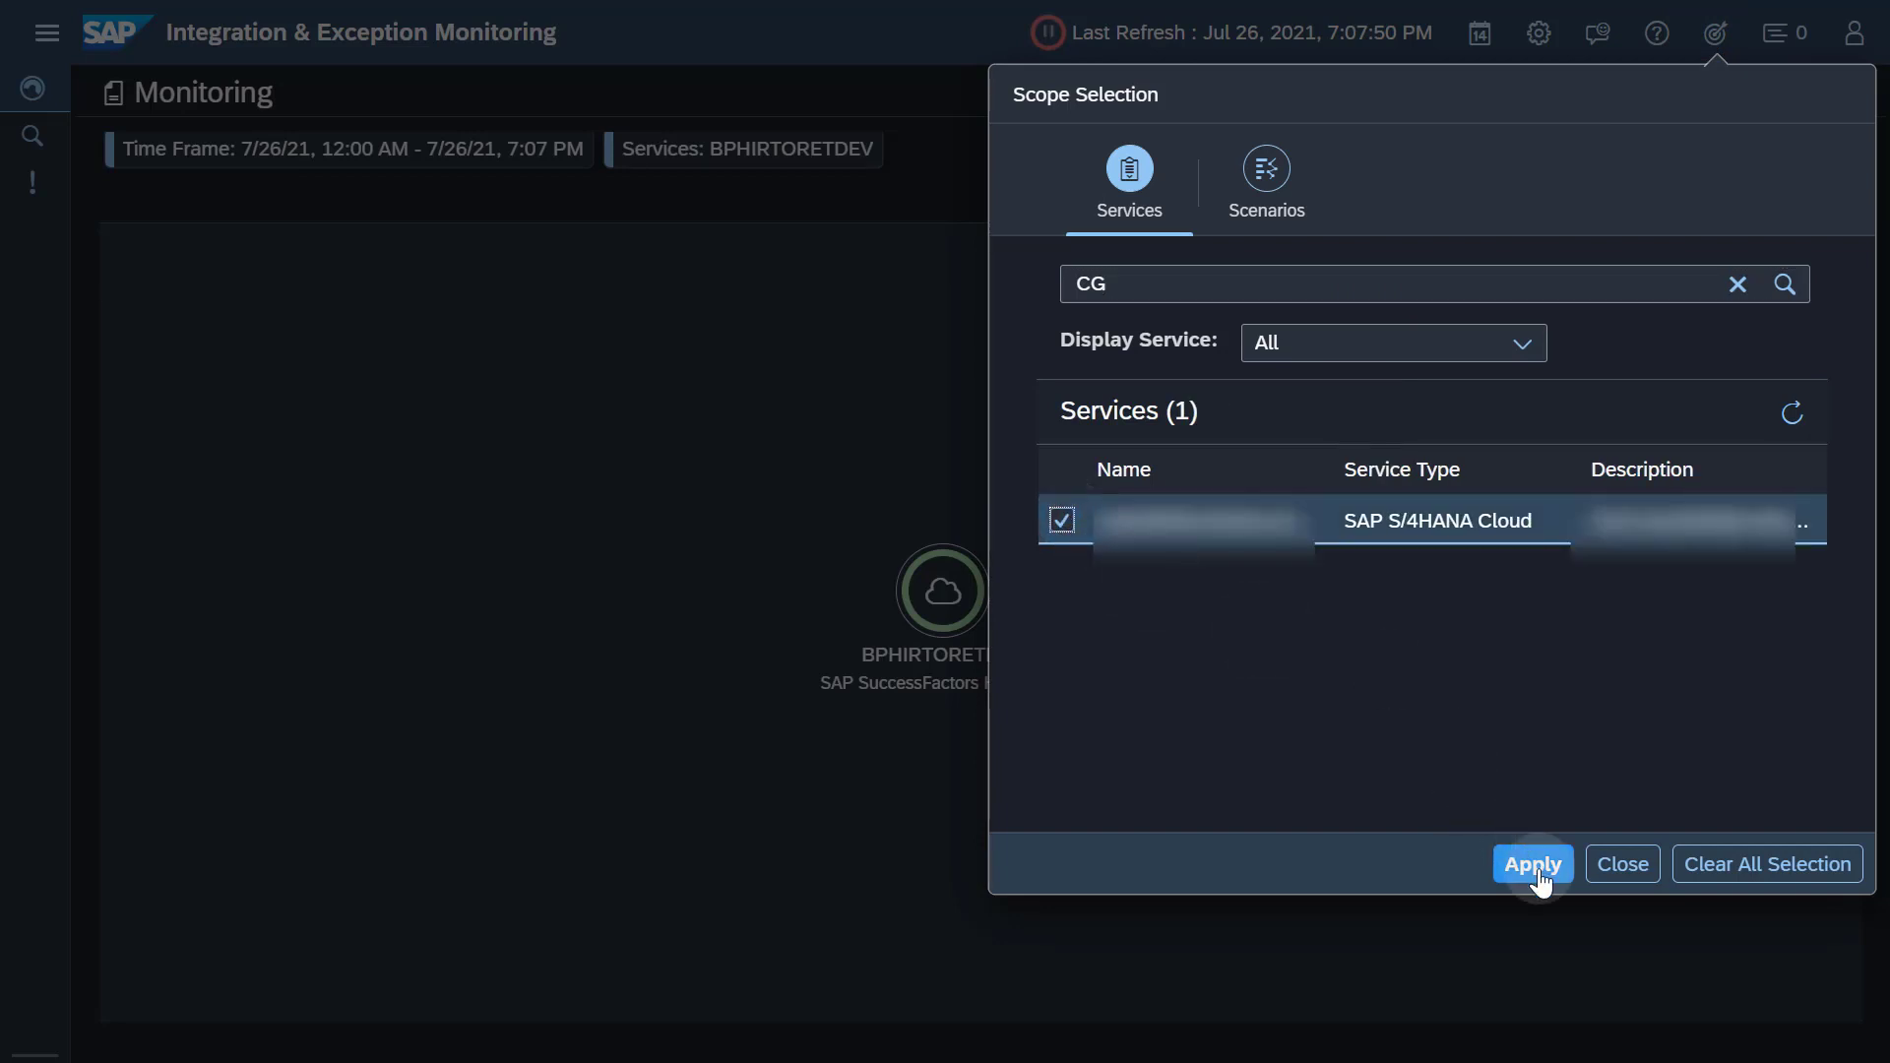
pyautogui.click(1532, 862)
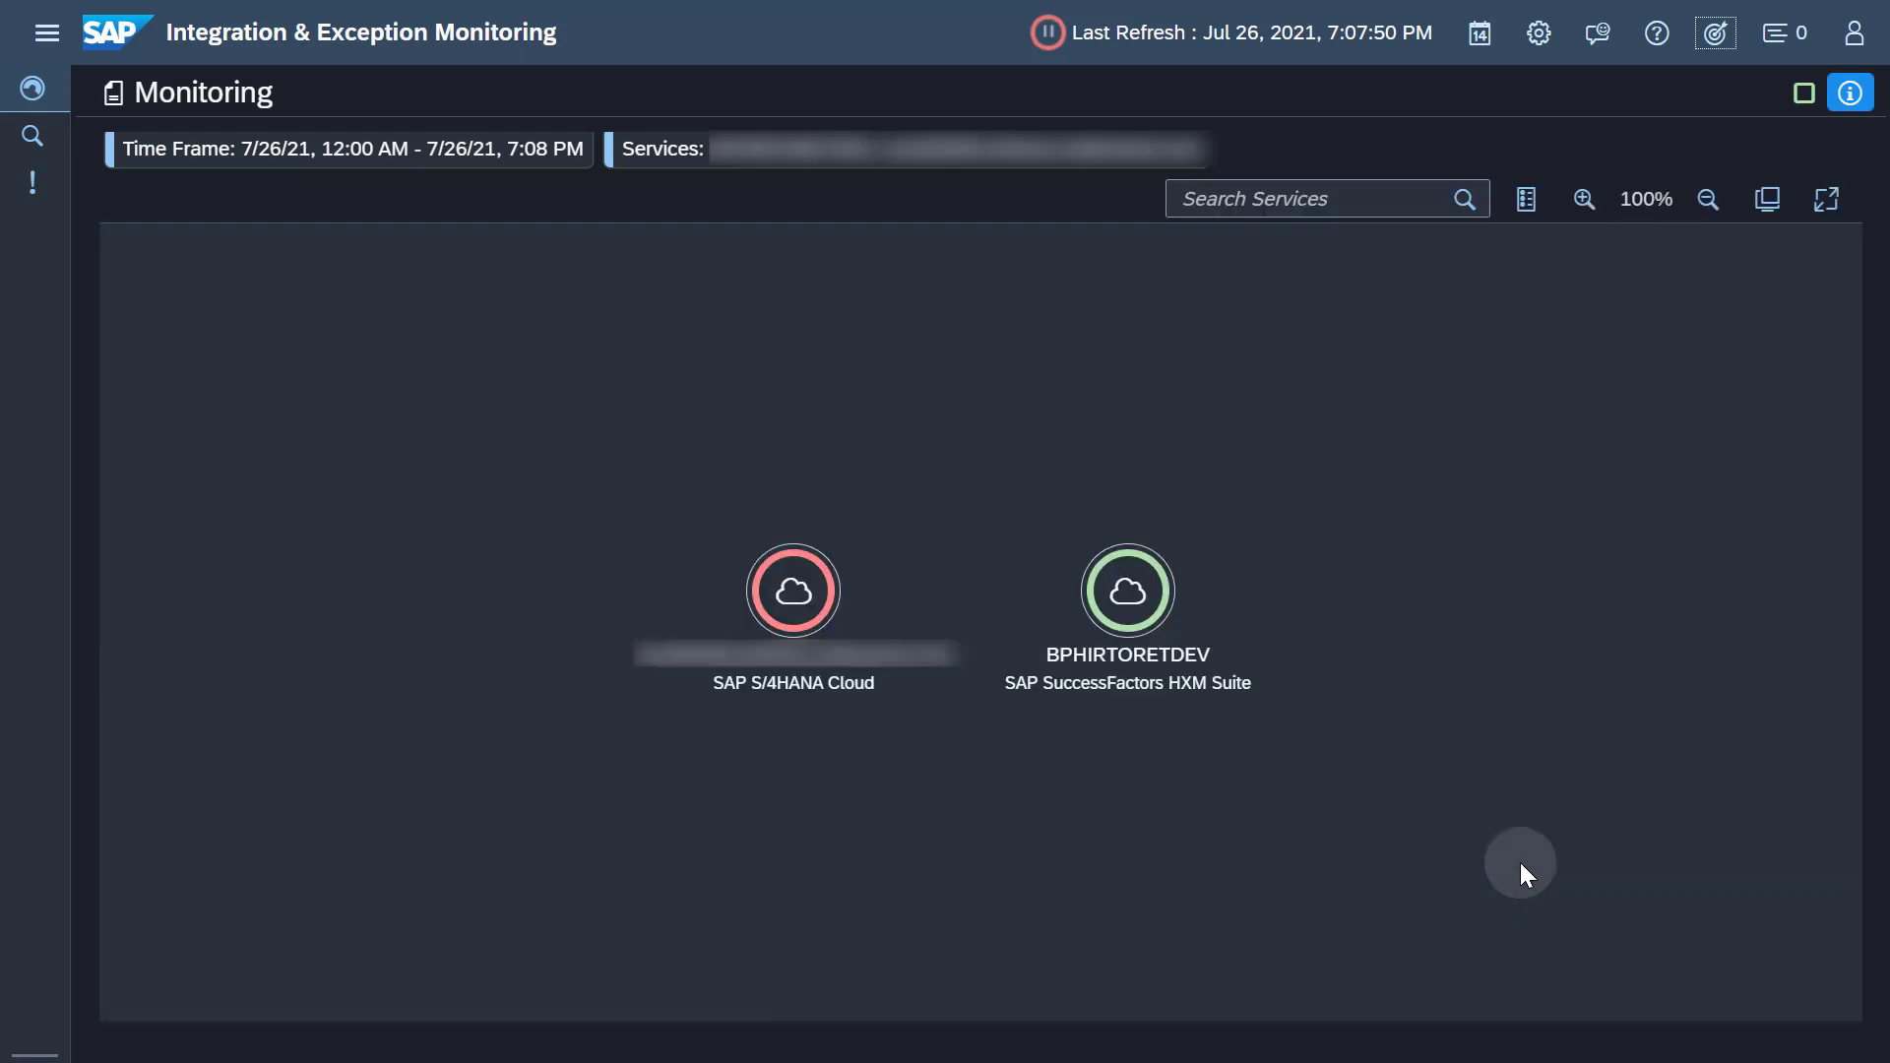
# - Drill from the S/4HANA Cloud topology node into its Concur Objects message summary
pyautogui.click(794, 591)
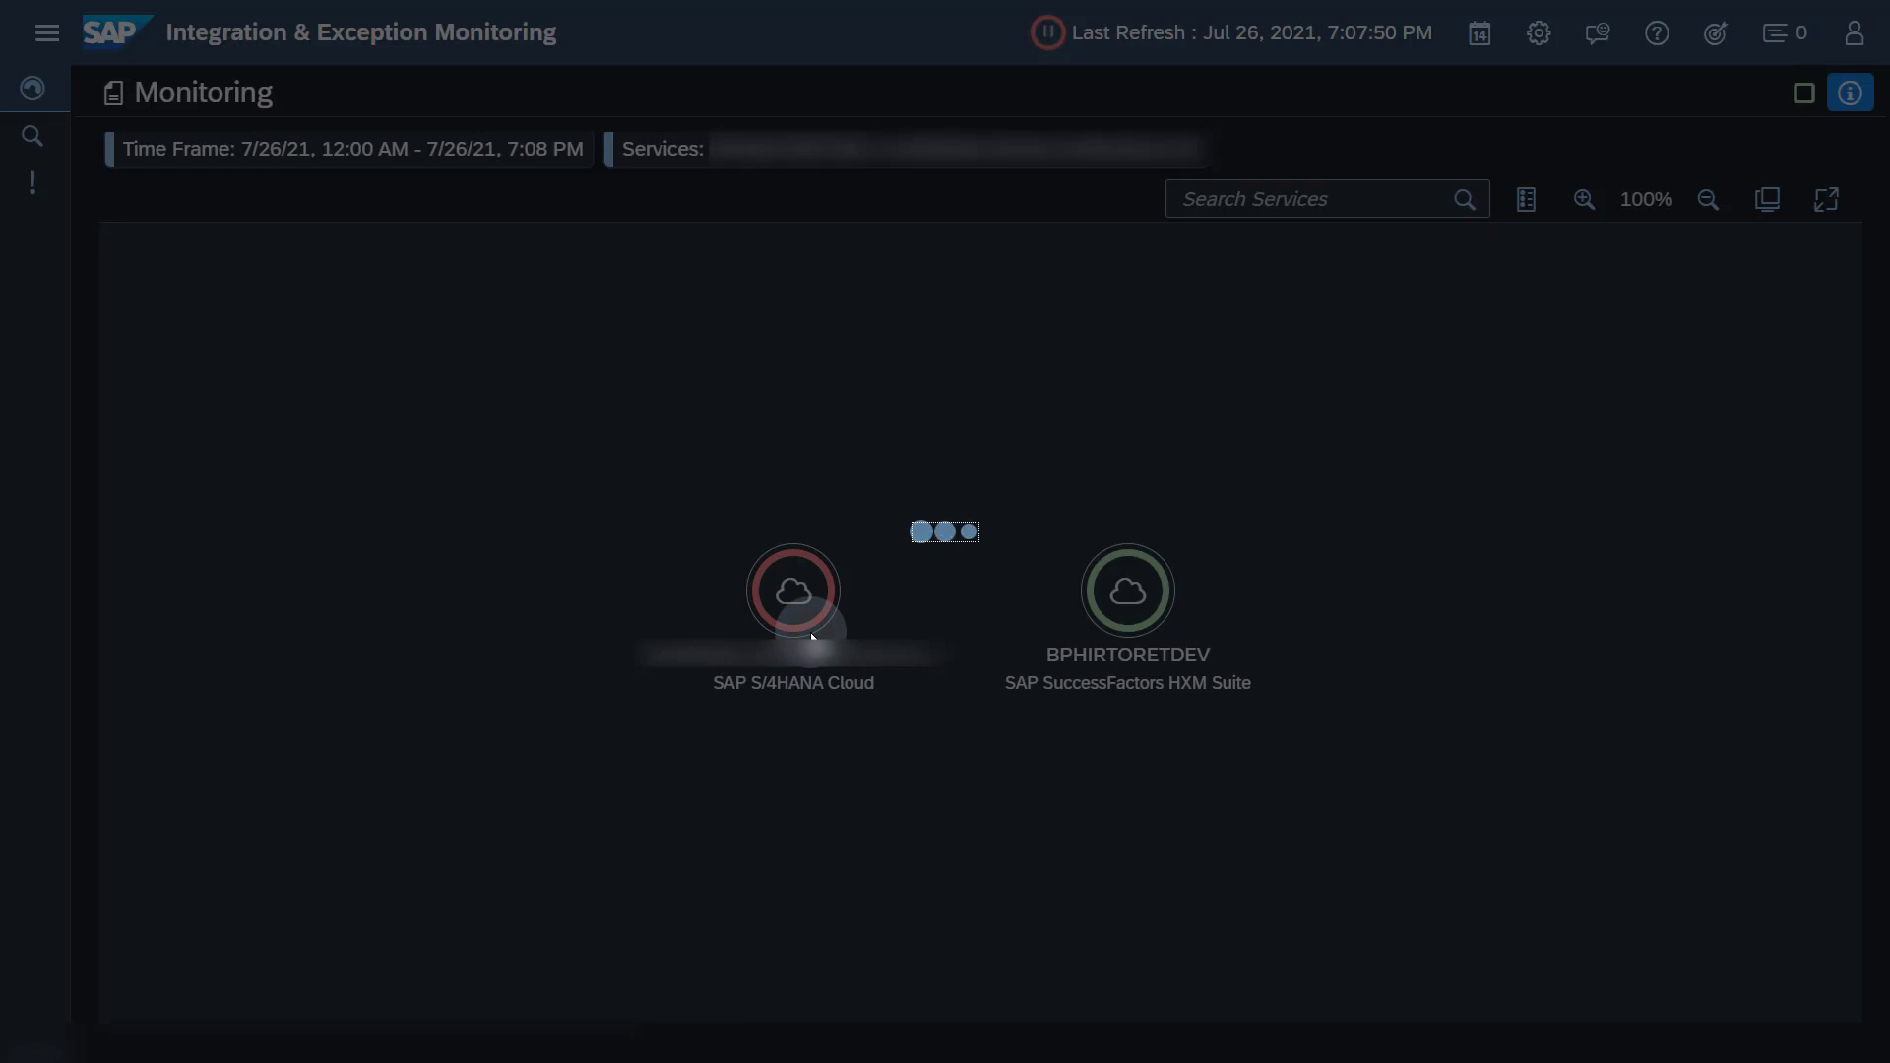
pyautogui.click(792, 591)
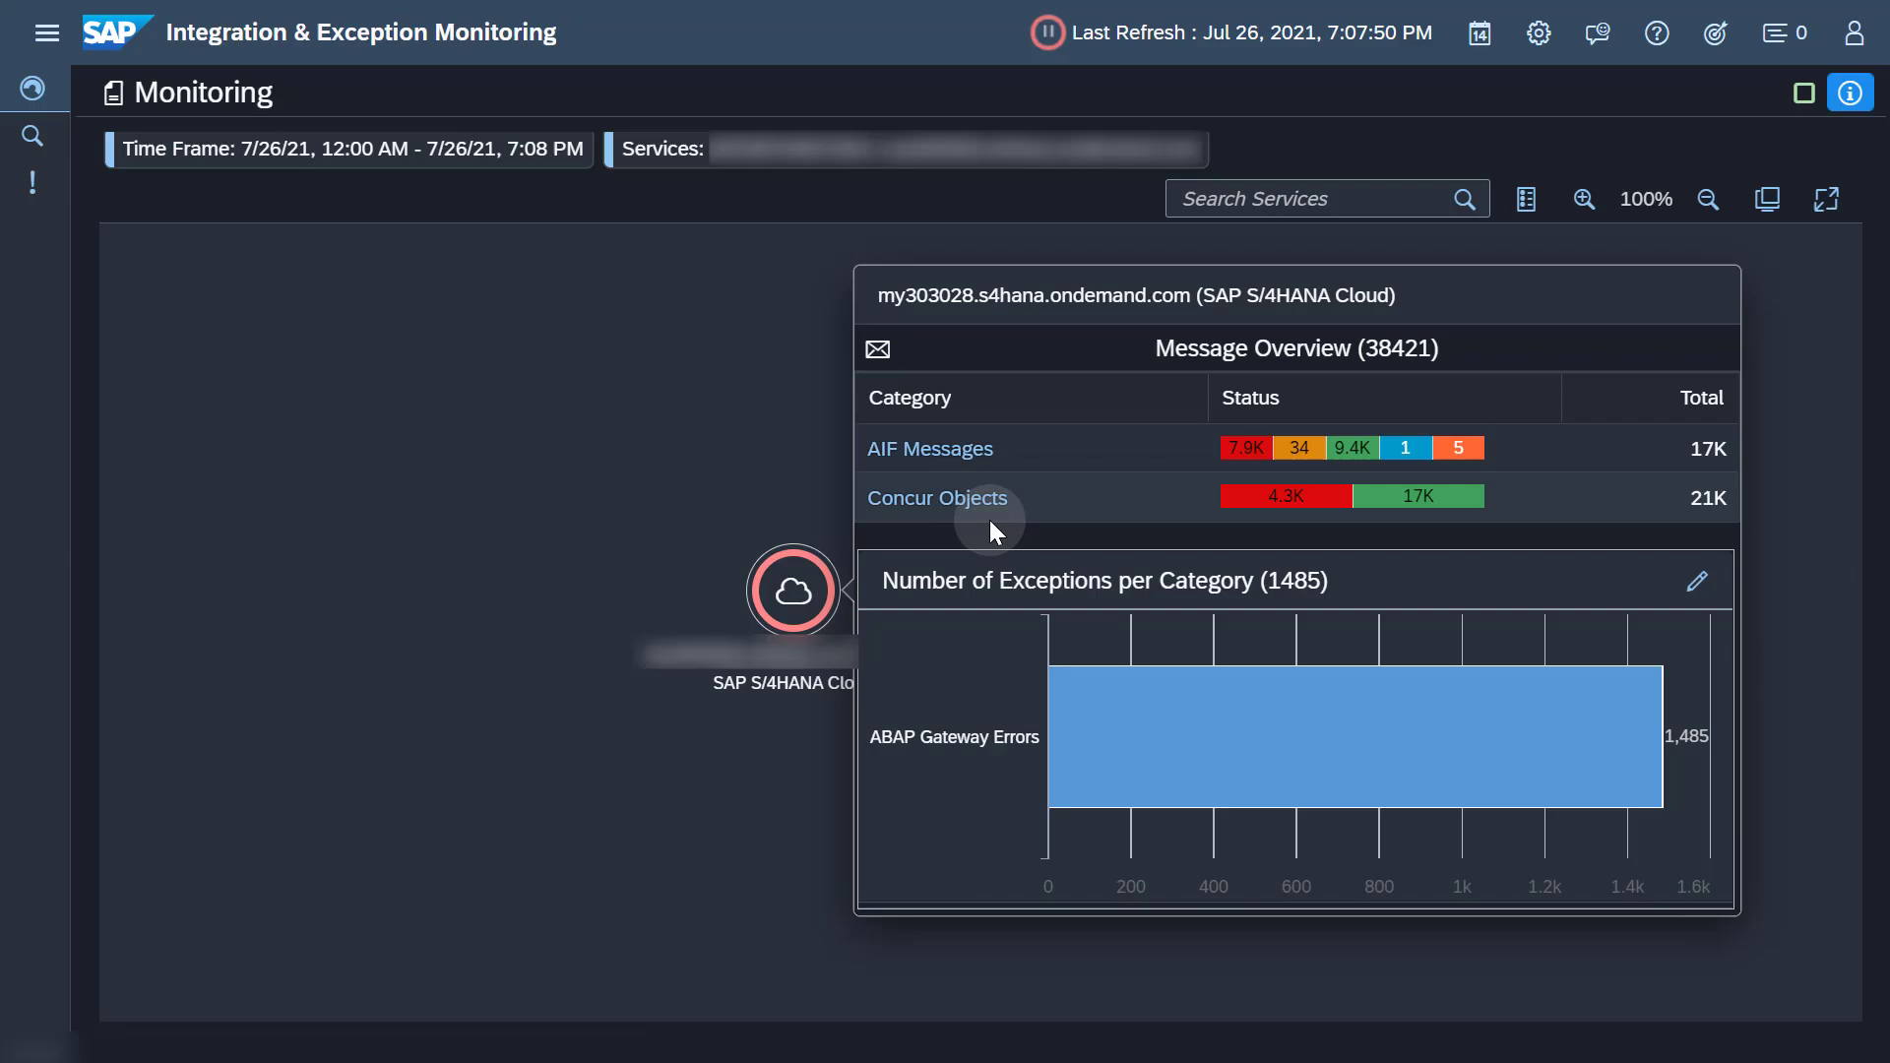
pyautogui.click(937, 496)
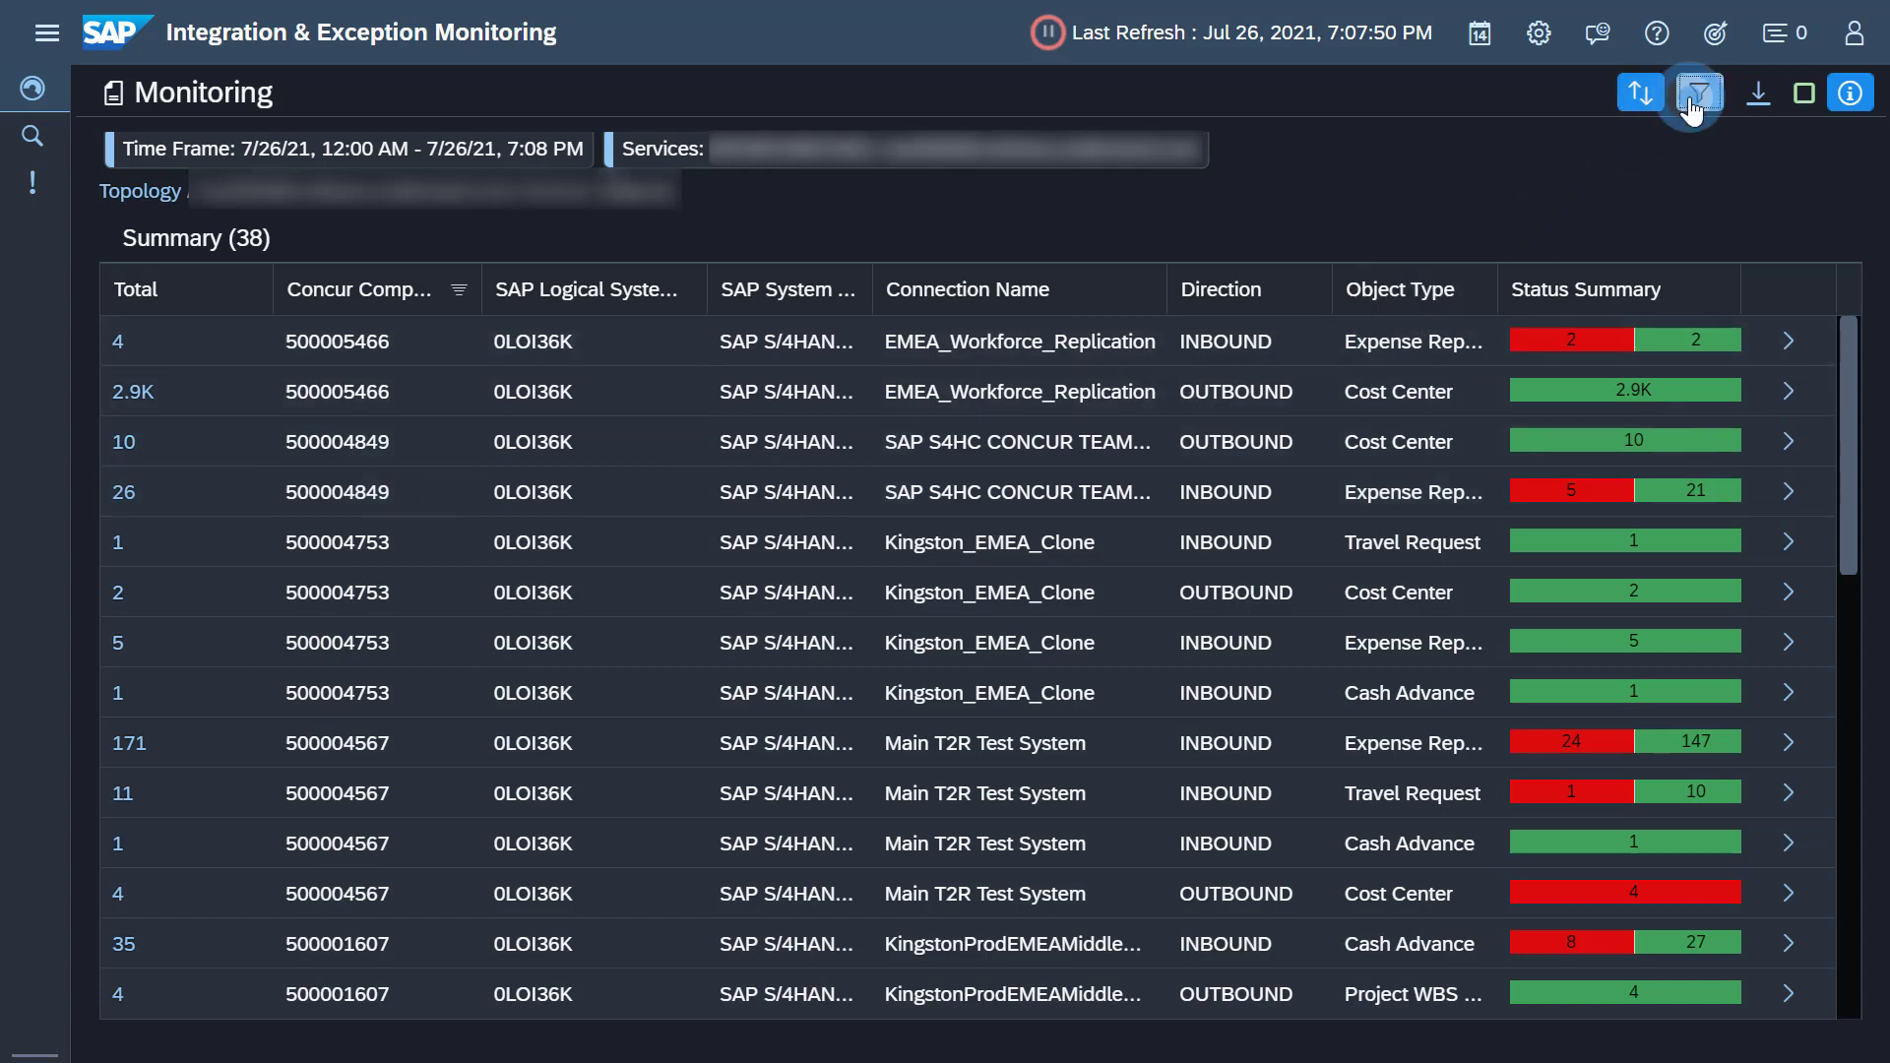
# - Filter the Concur summary to company ID 500001607, leaving four KingstonProdEMEA connections
pyautogui.click(1697, 93)
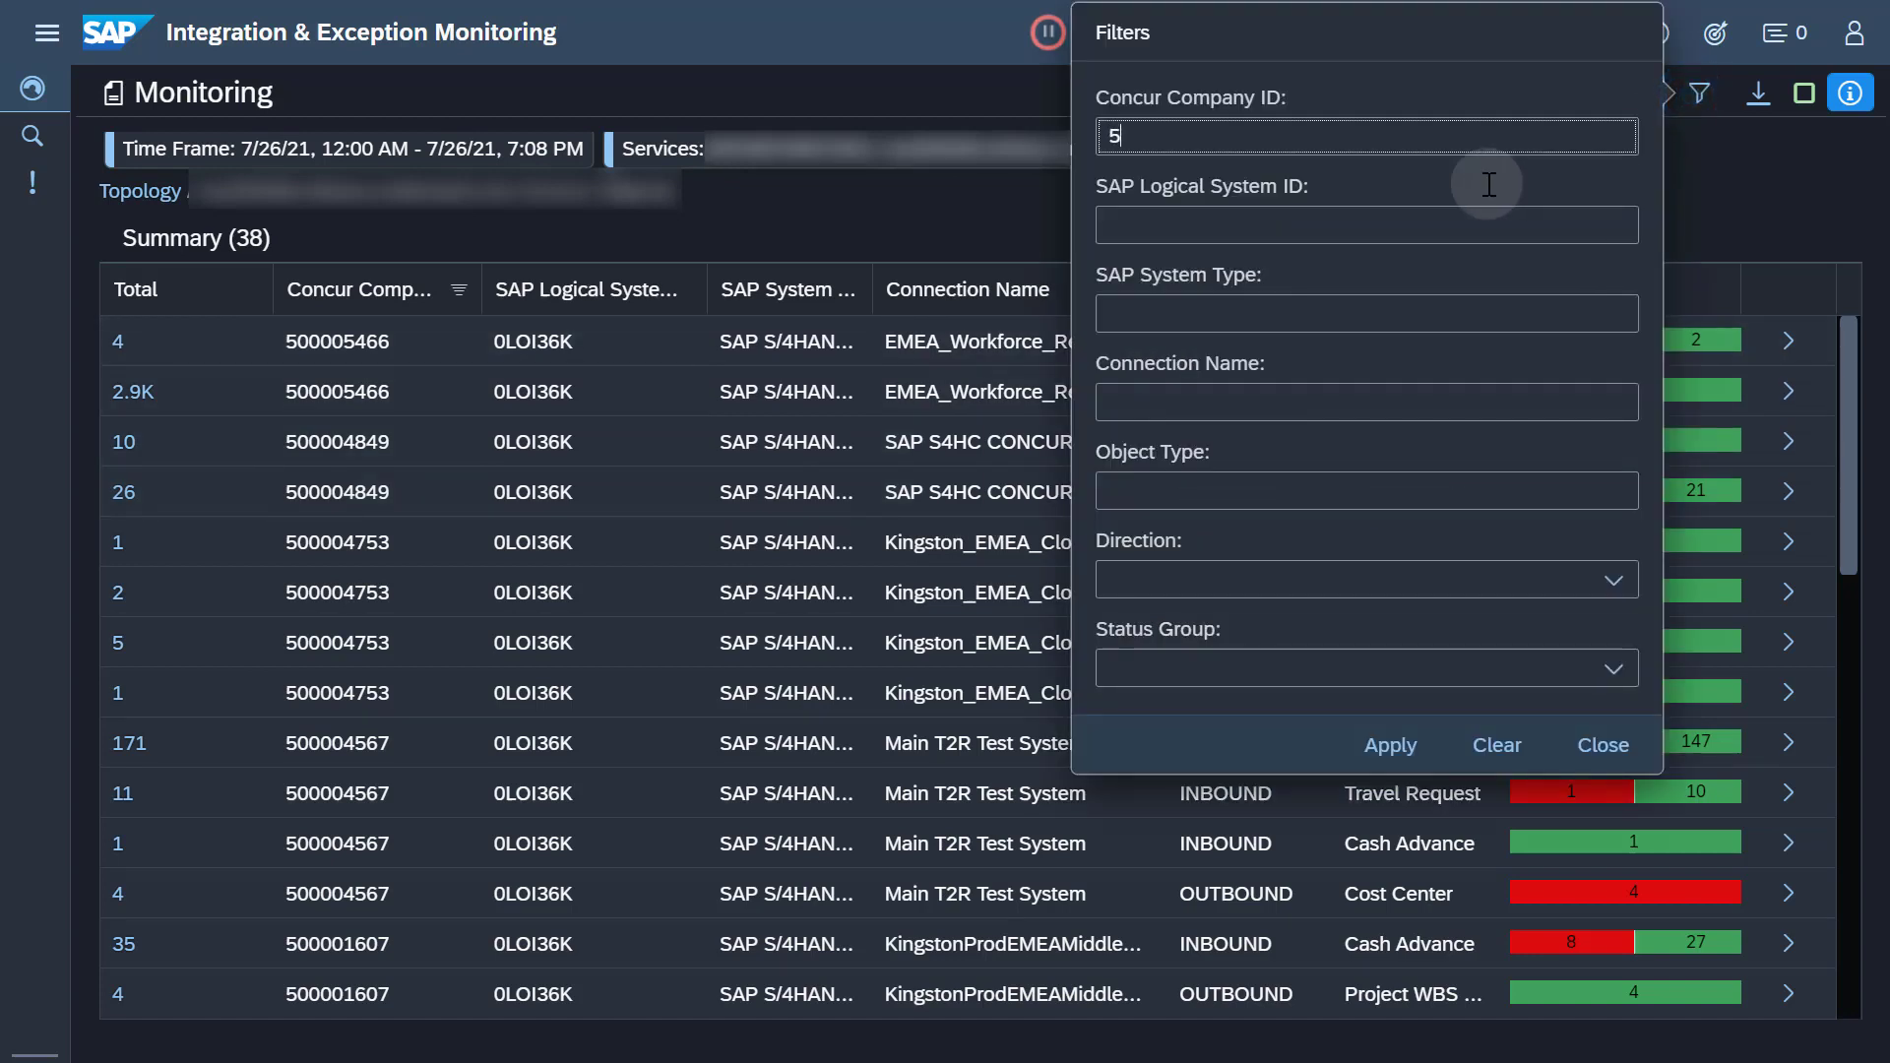
pyautogui.write('0000')
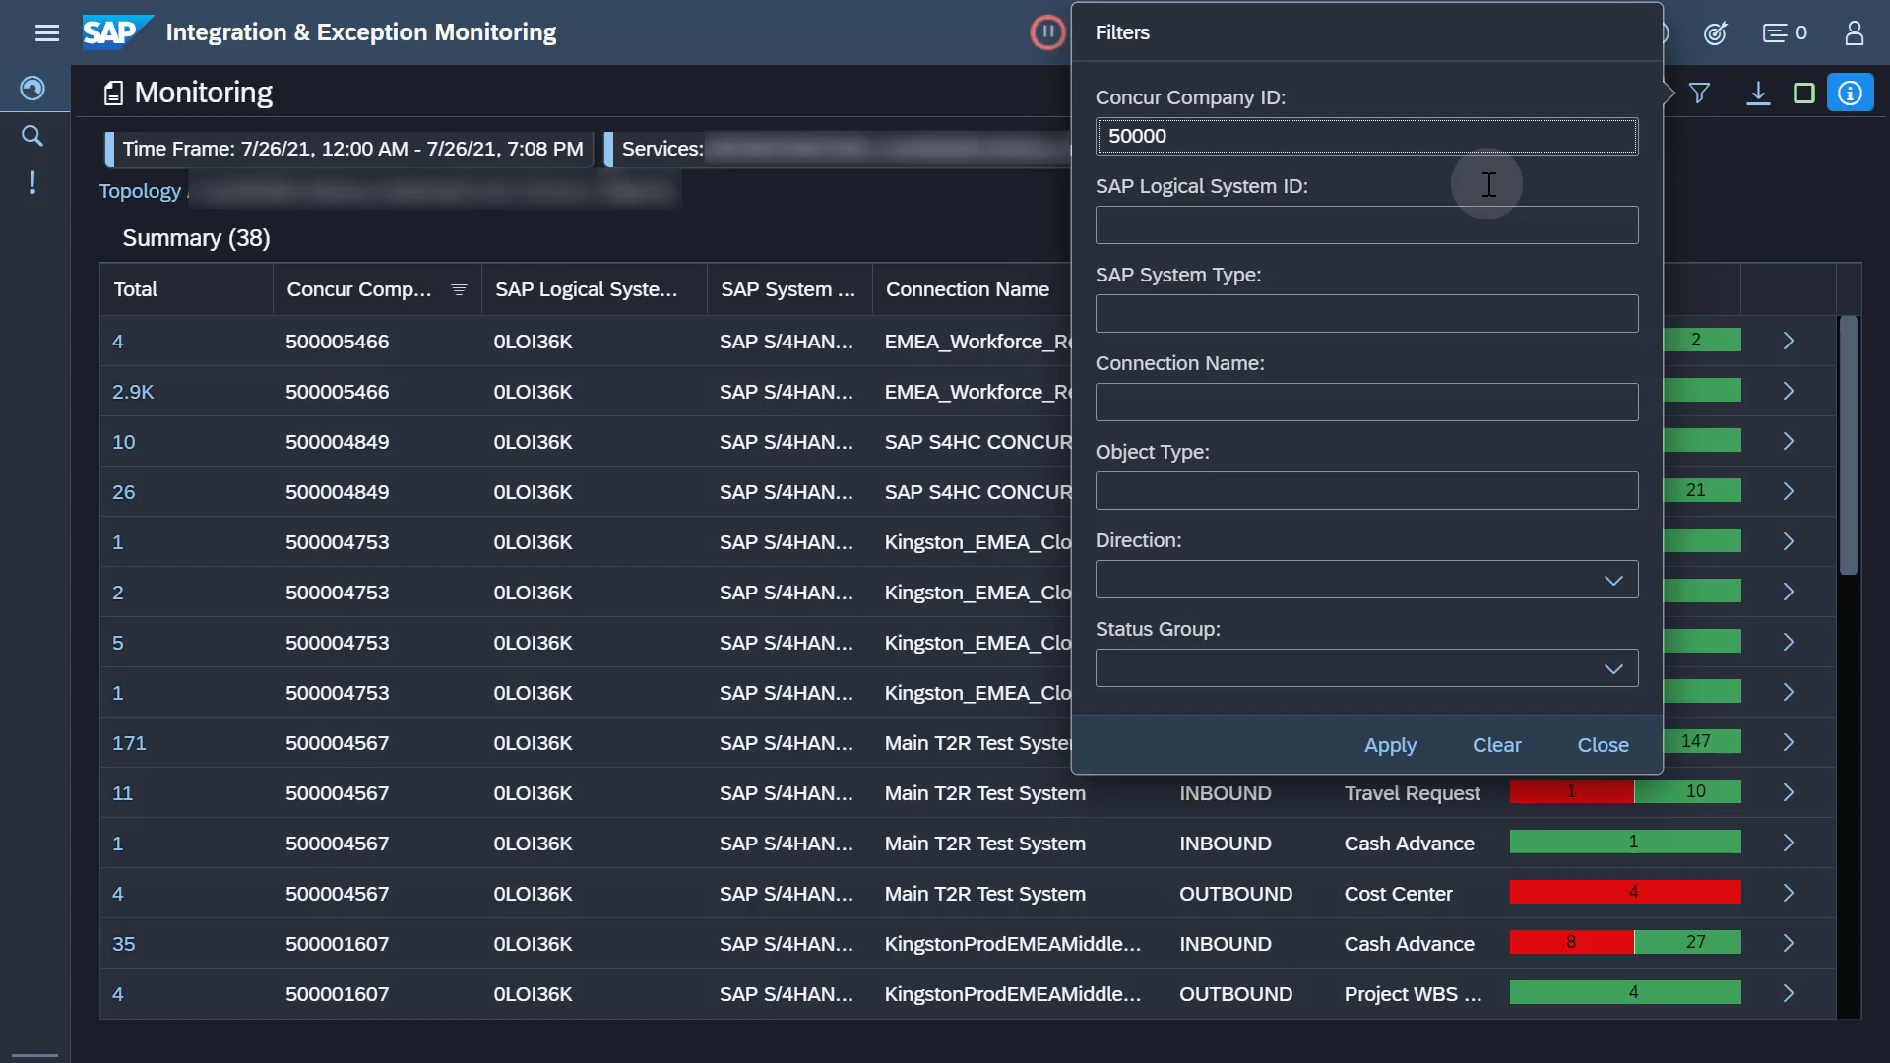
pyautogui.write('160')
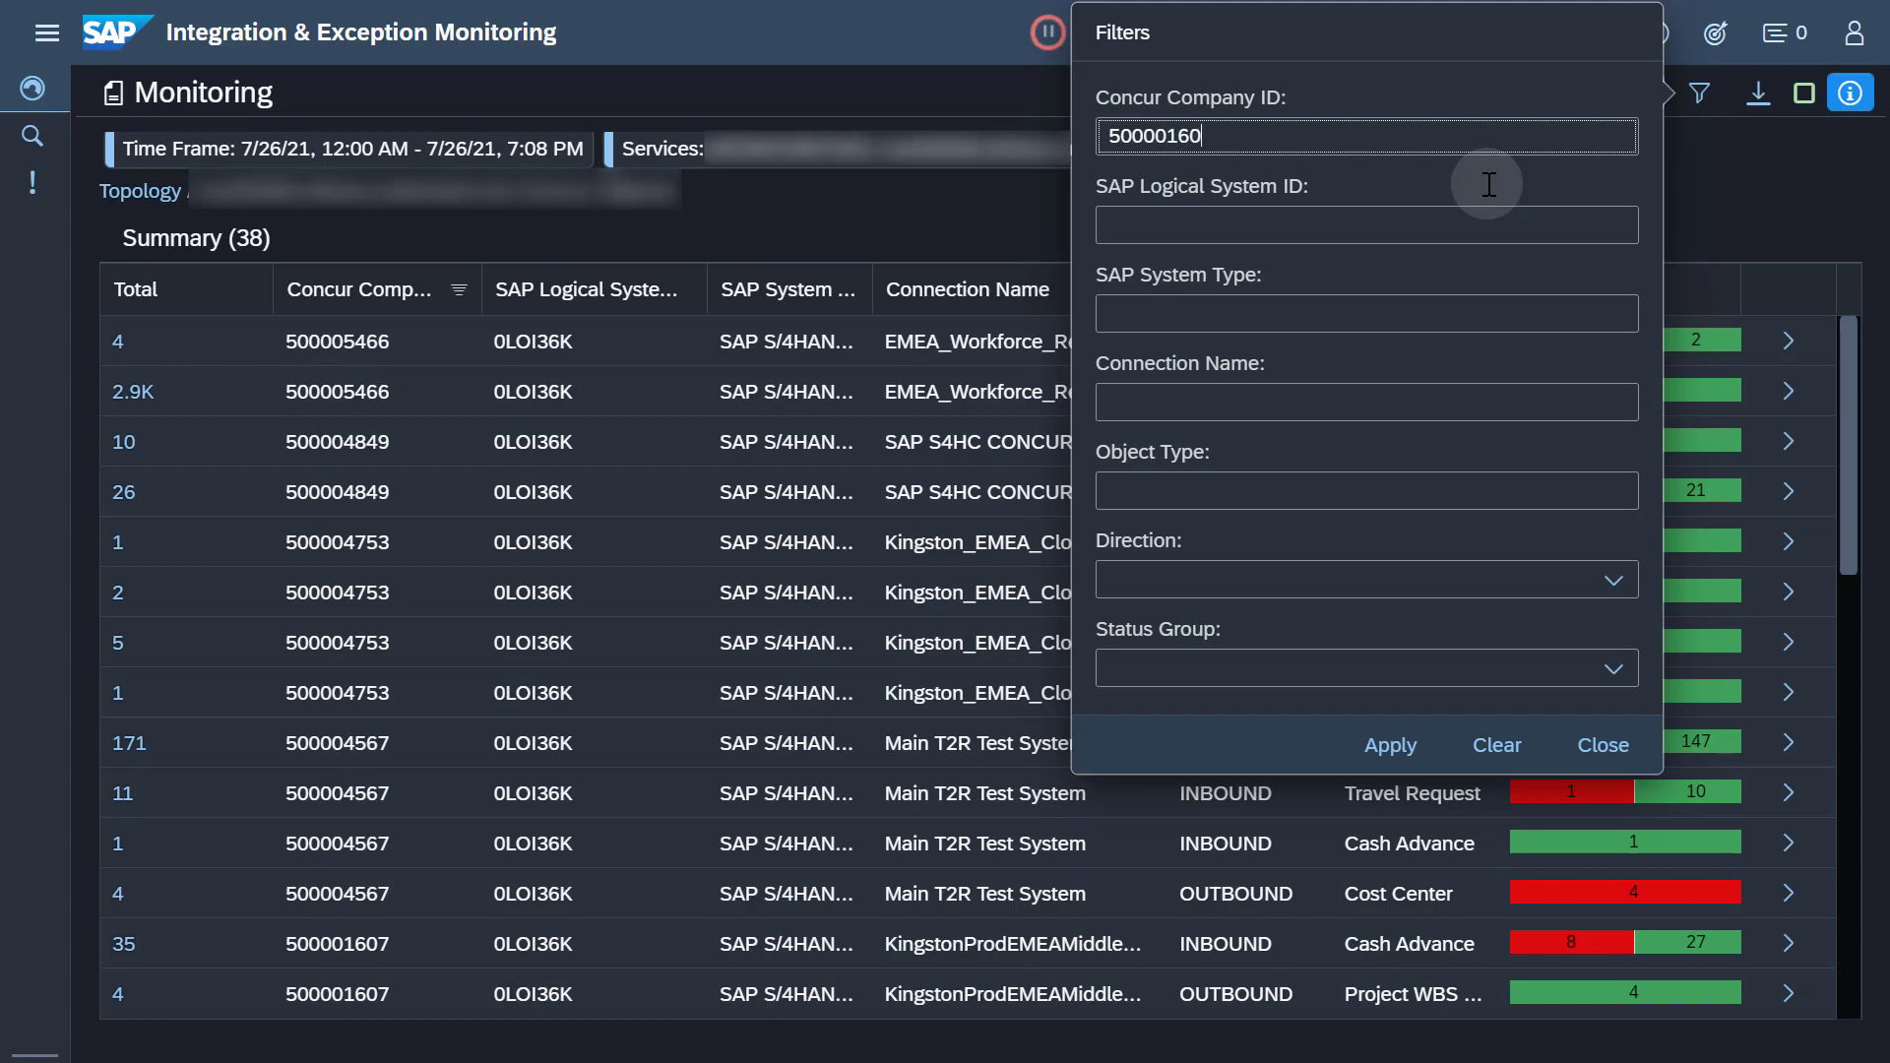
pyautogui.click(1388, 744)
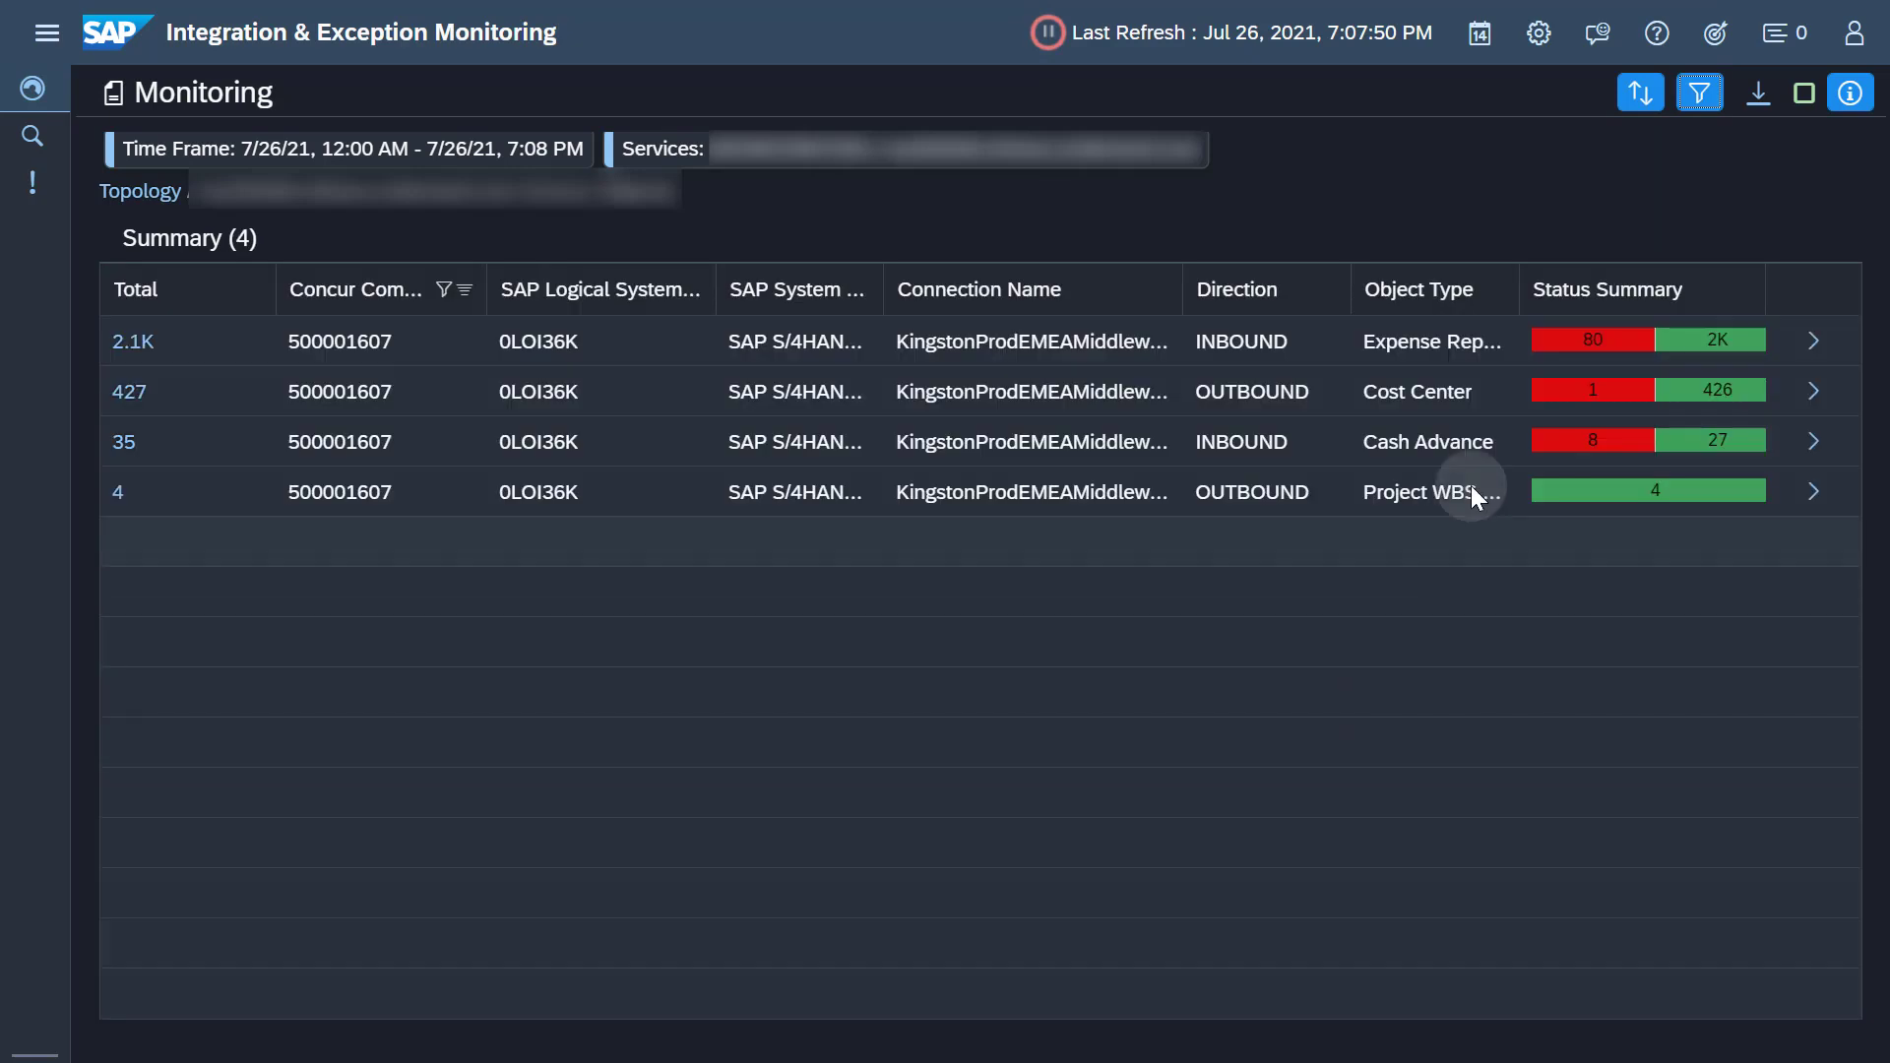
pyautogui.moveTo(1579, 358)
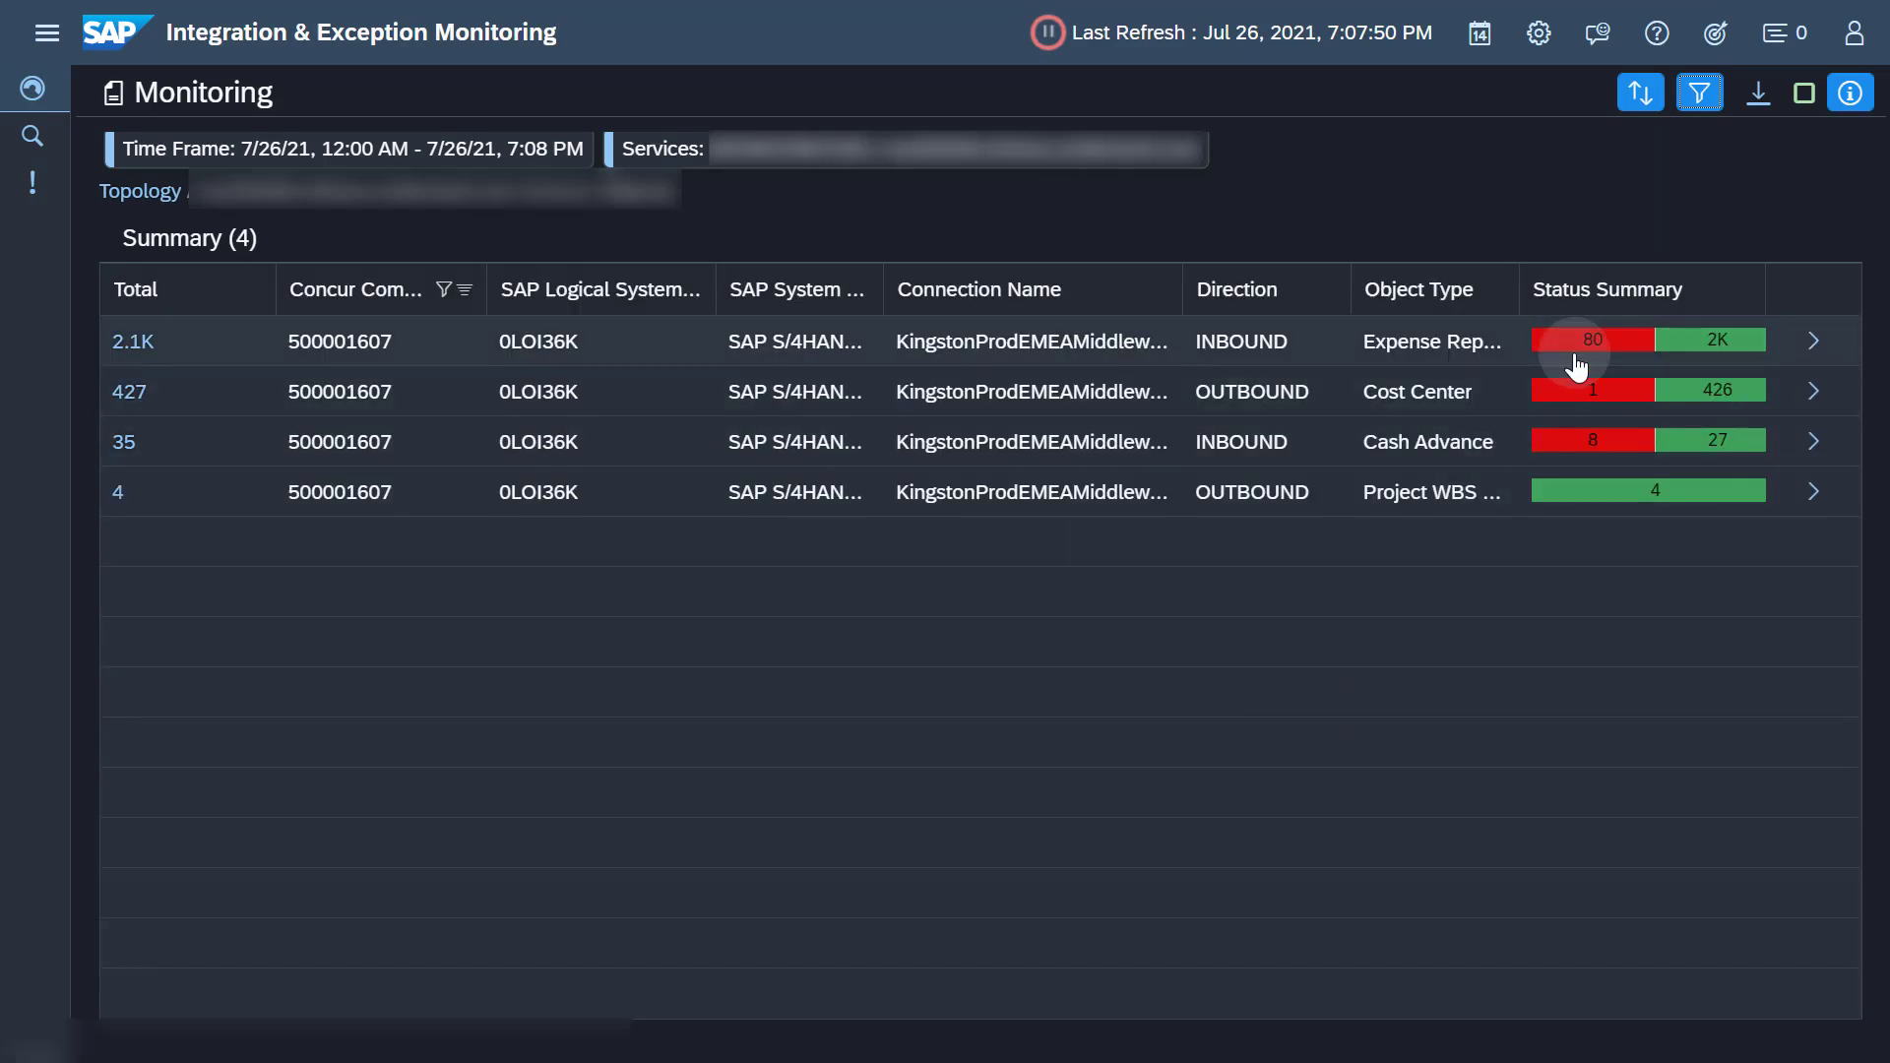
# - List the 80 failed Expense Report messages and expand Expense Report 7717's full status text
pyautogui.click(1591, 338)
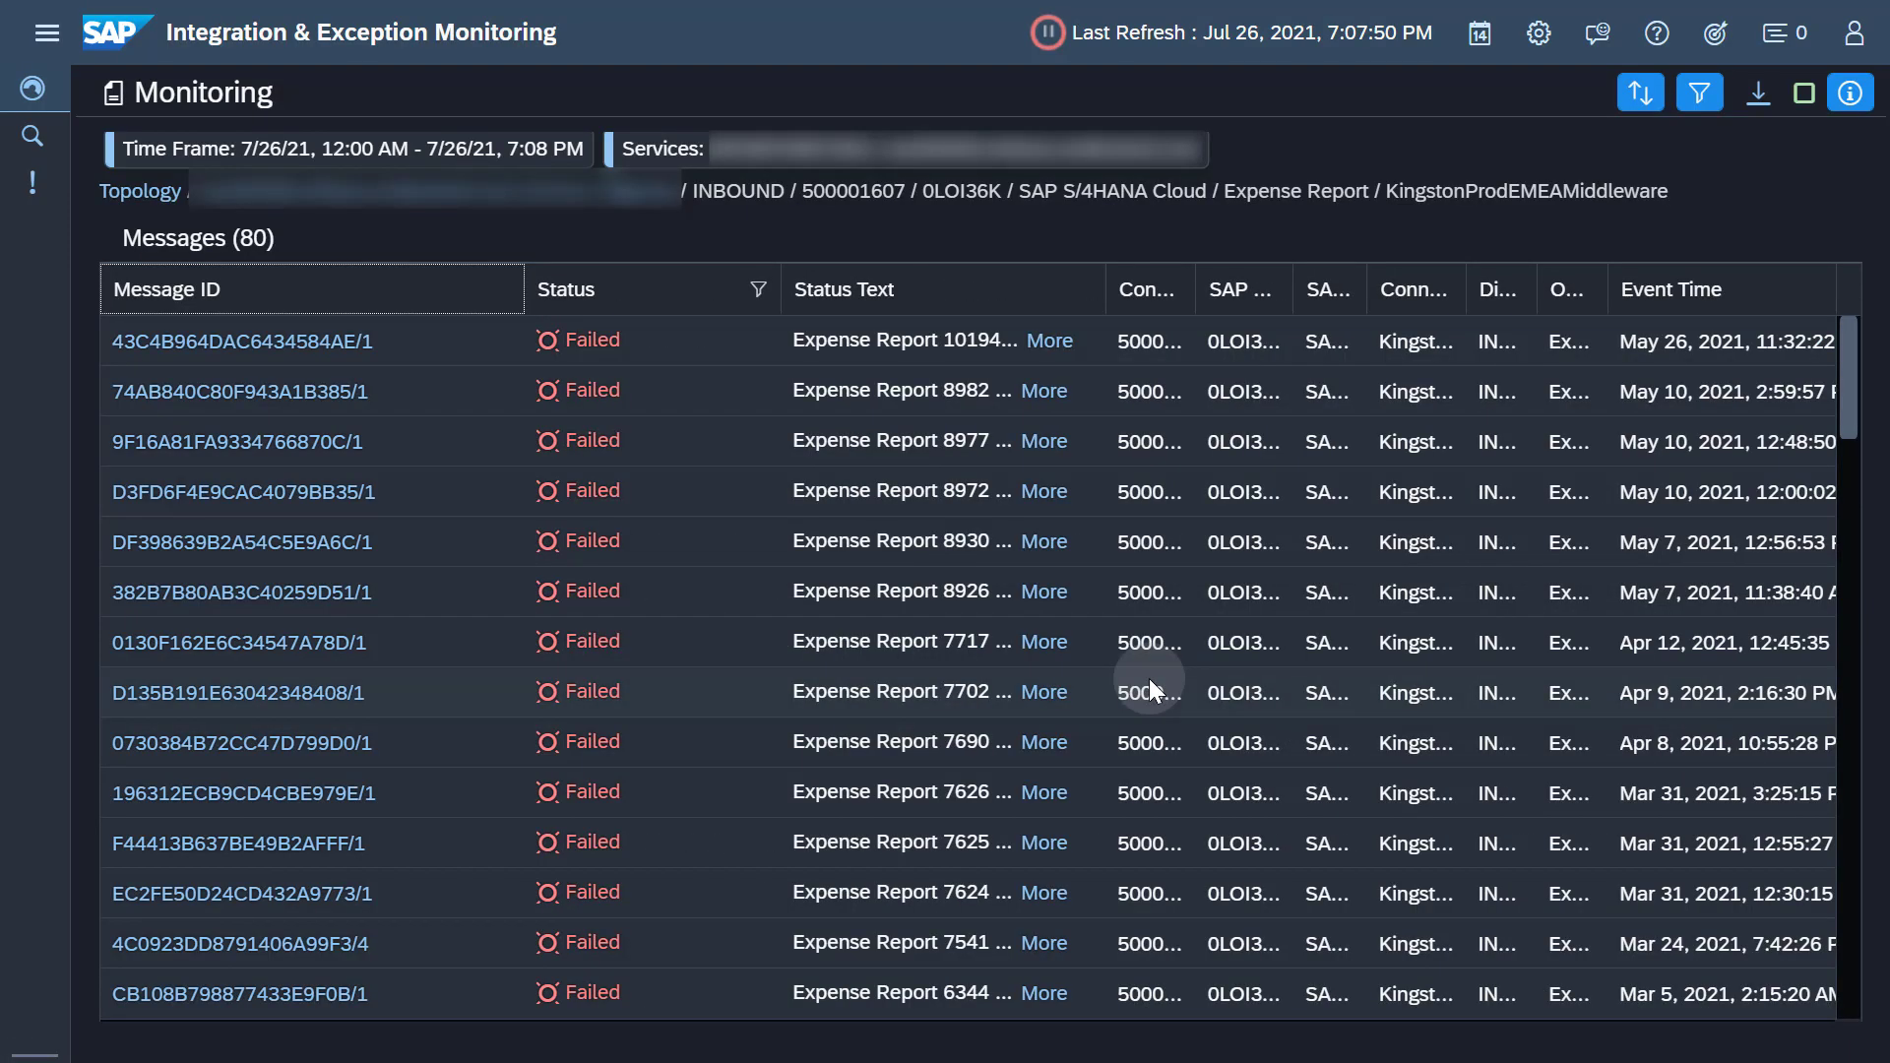
pyautogui.click(1043, 642)
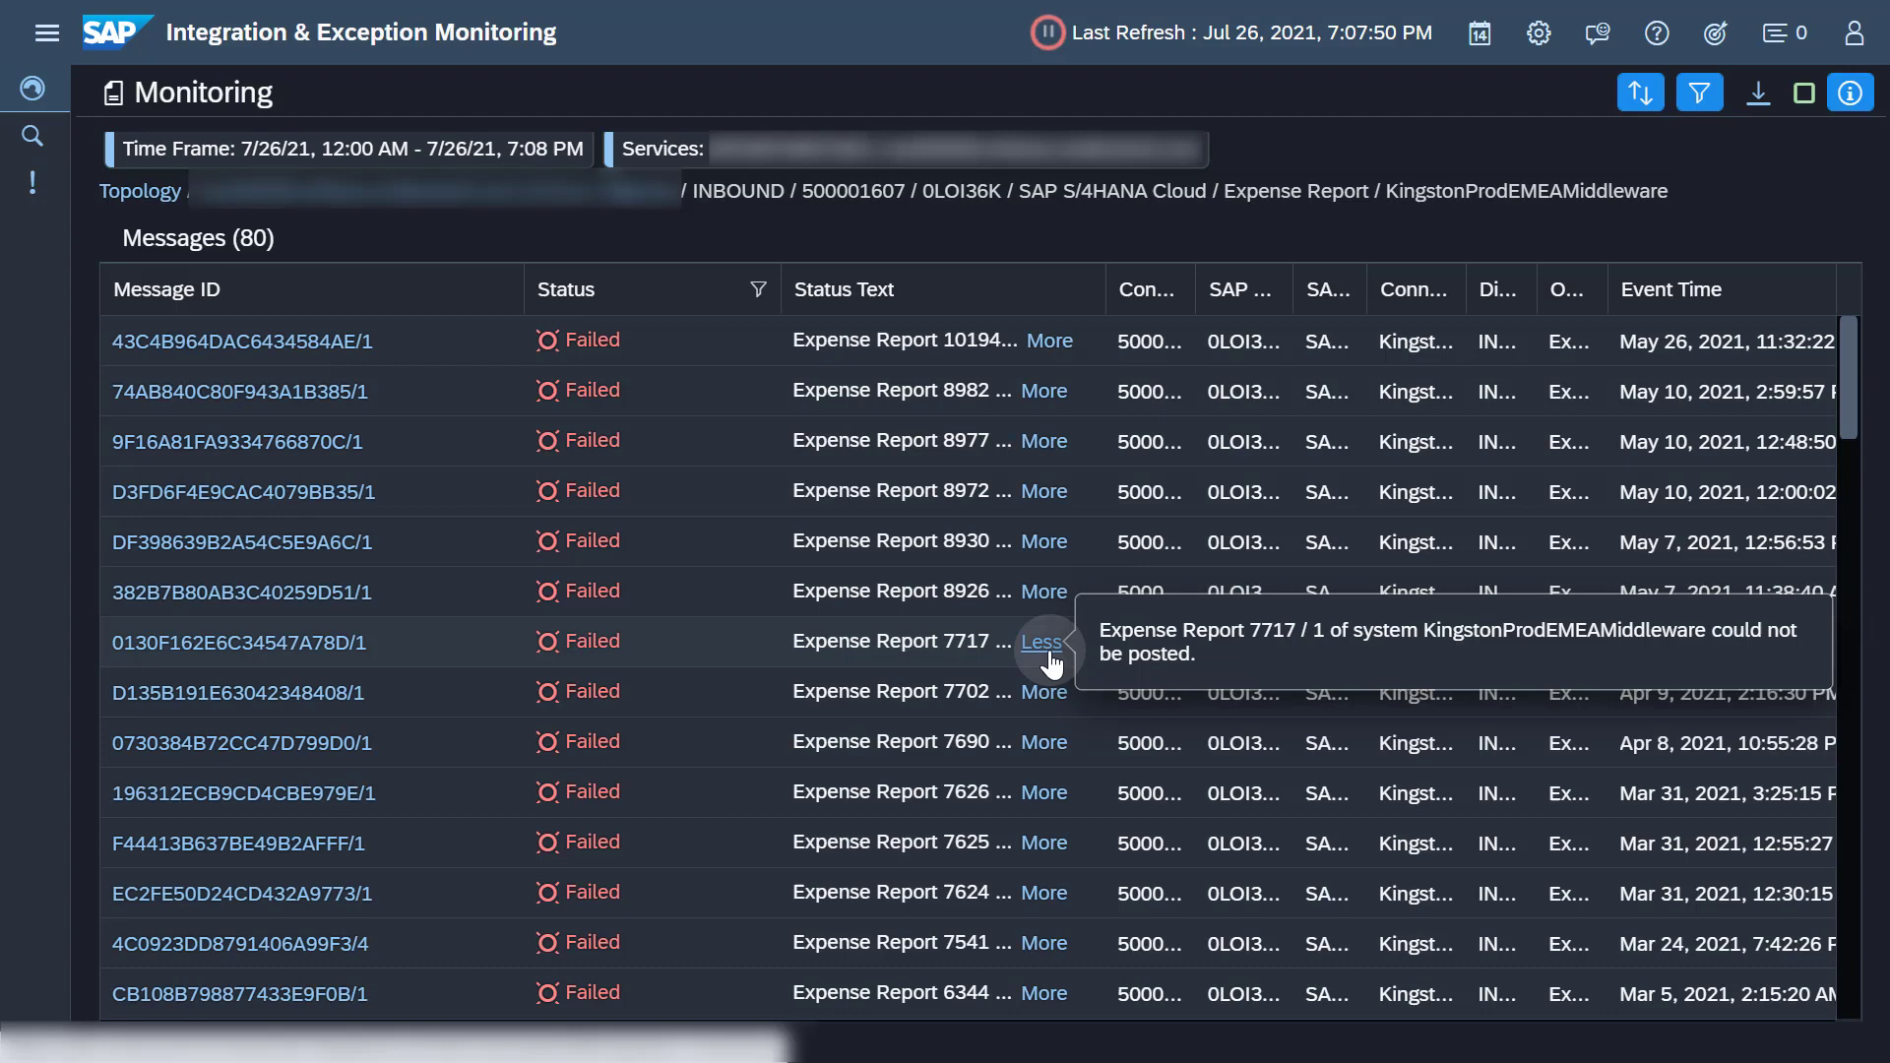
pyautogui.moveTo(959, 670)
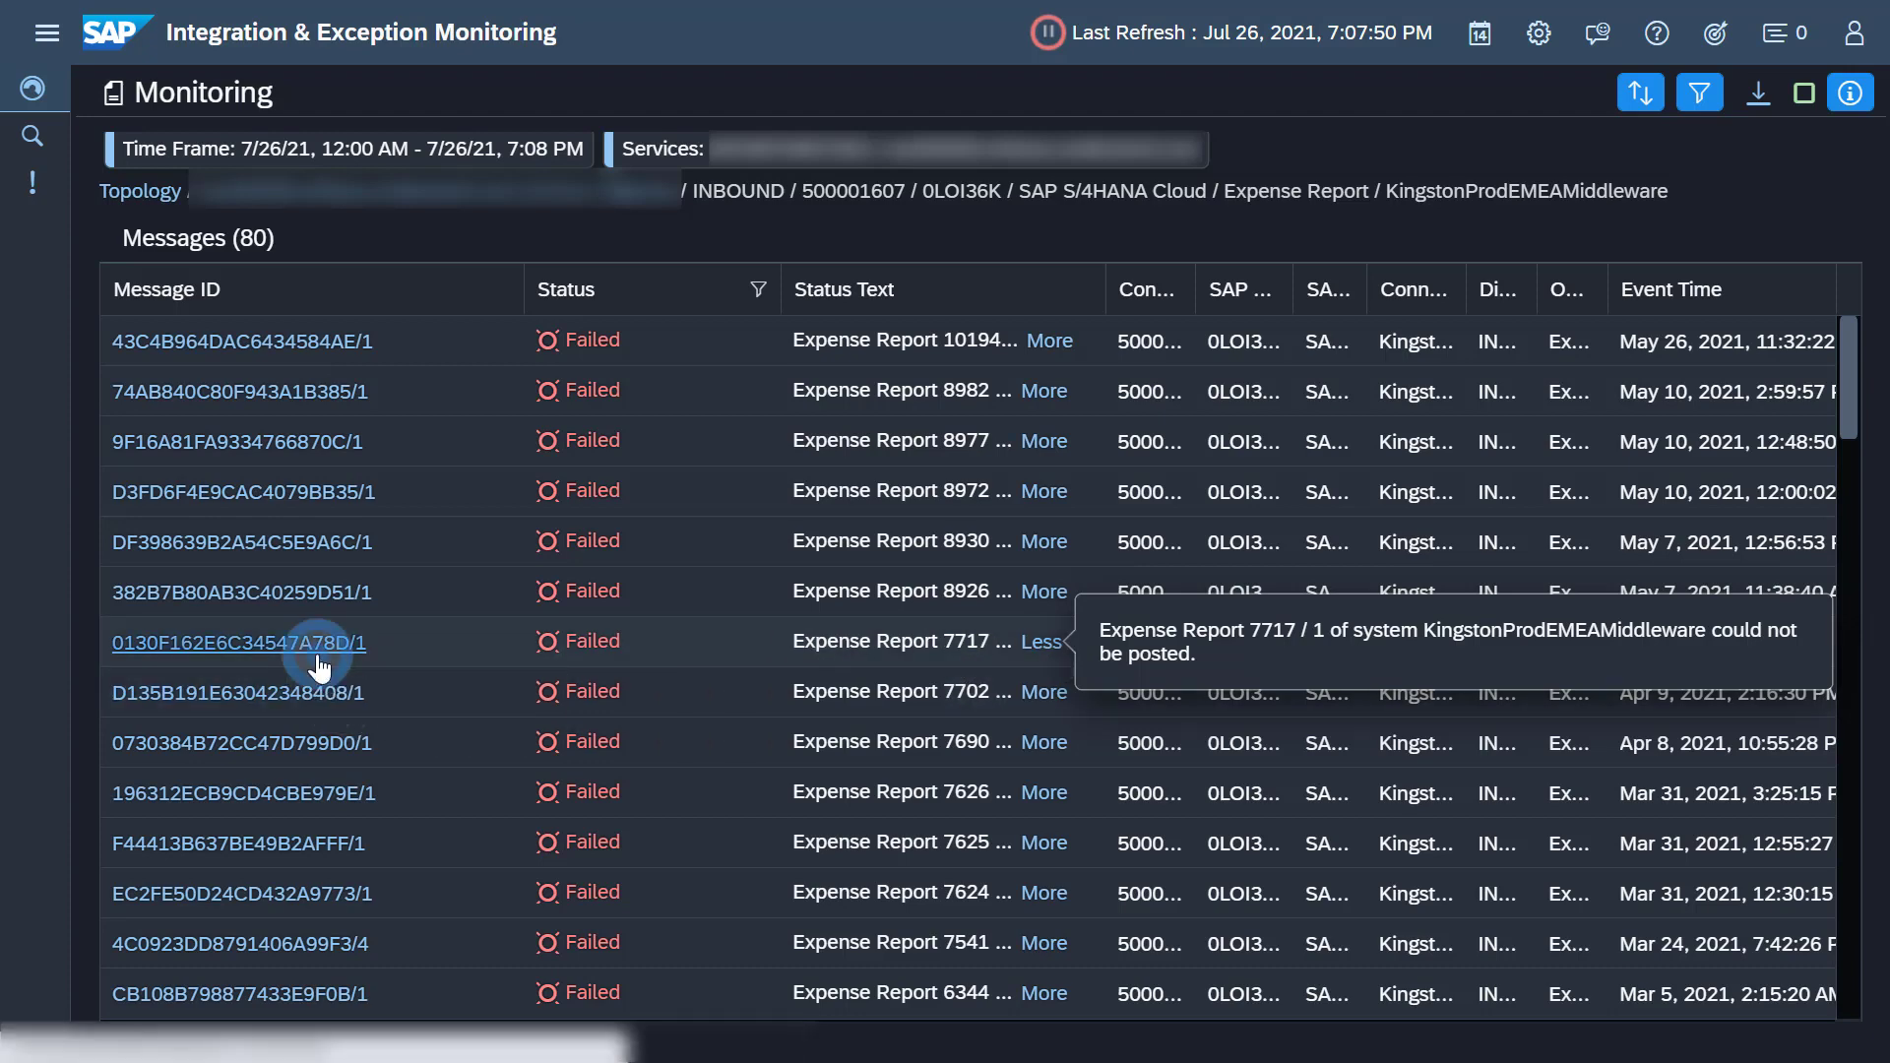
# - View message 0130F162E6C34547A78D/1 logs showing vendor T2R1010AB0 undefined in company code 1010
pyautogui.click(236, 642)
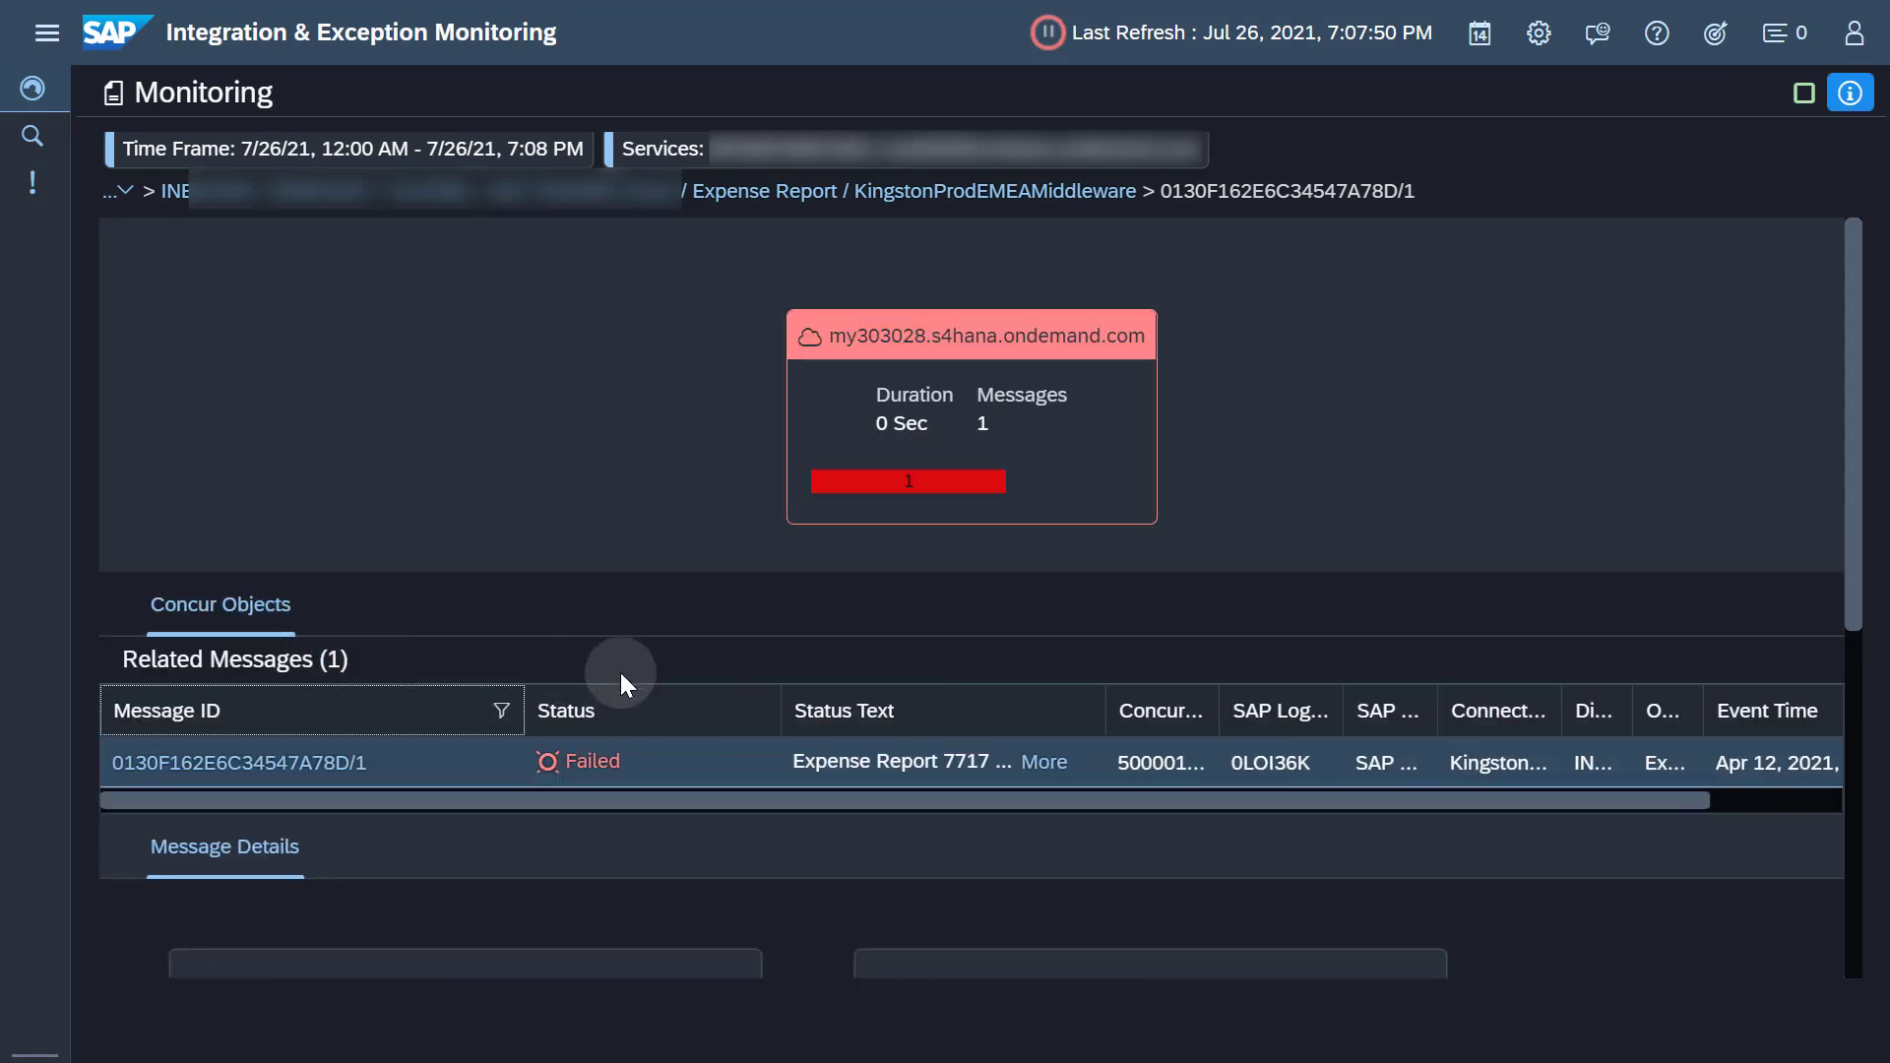
pyautogui.moveTo(1416, 638)
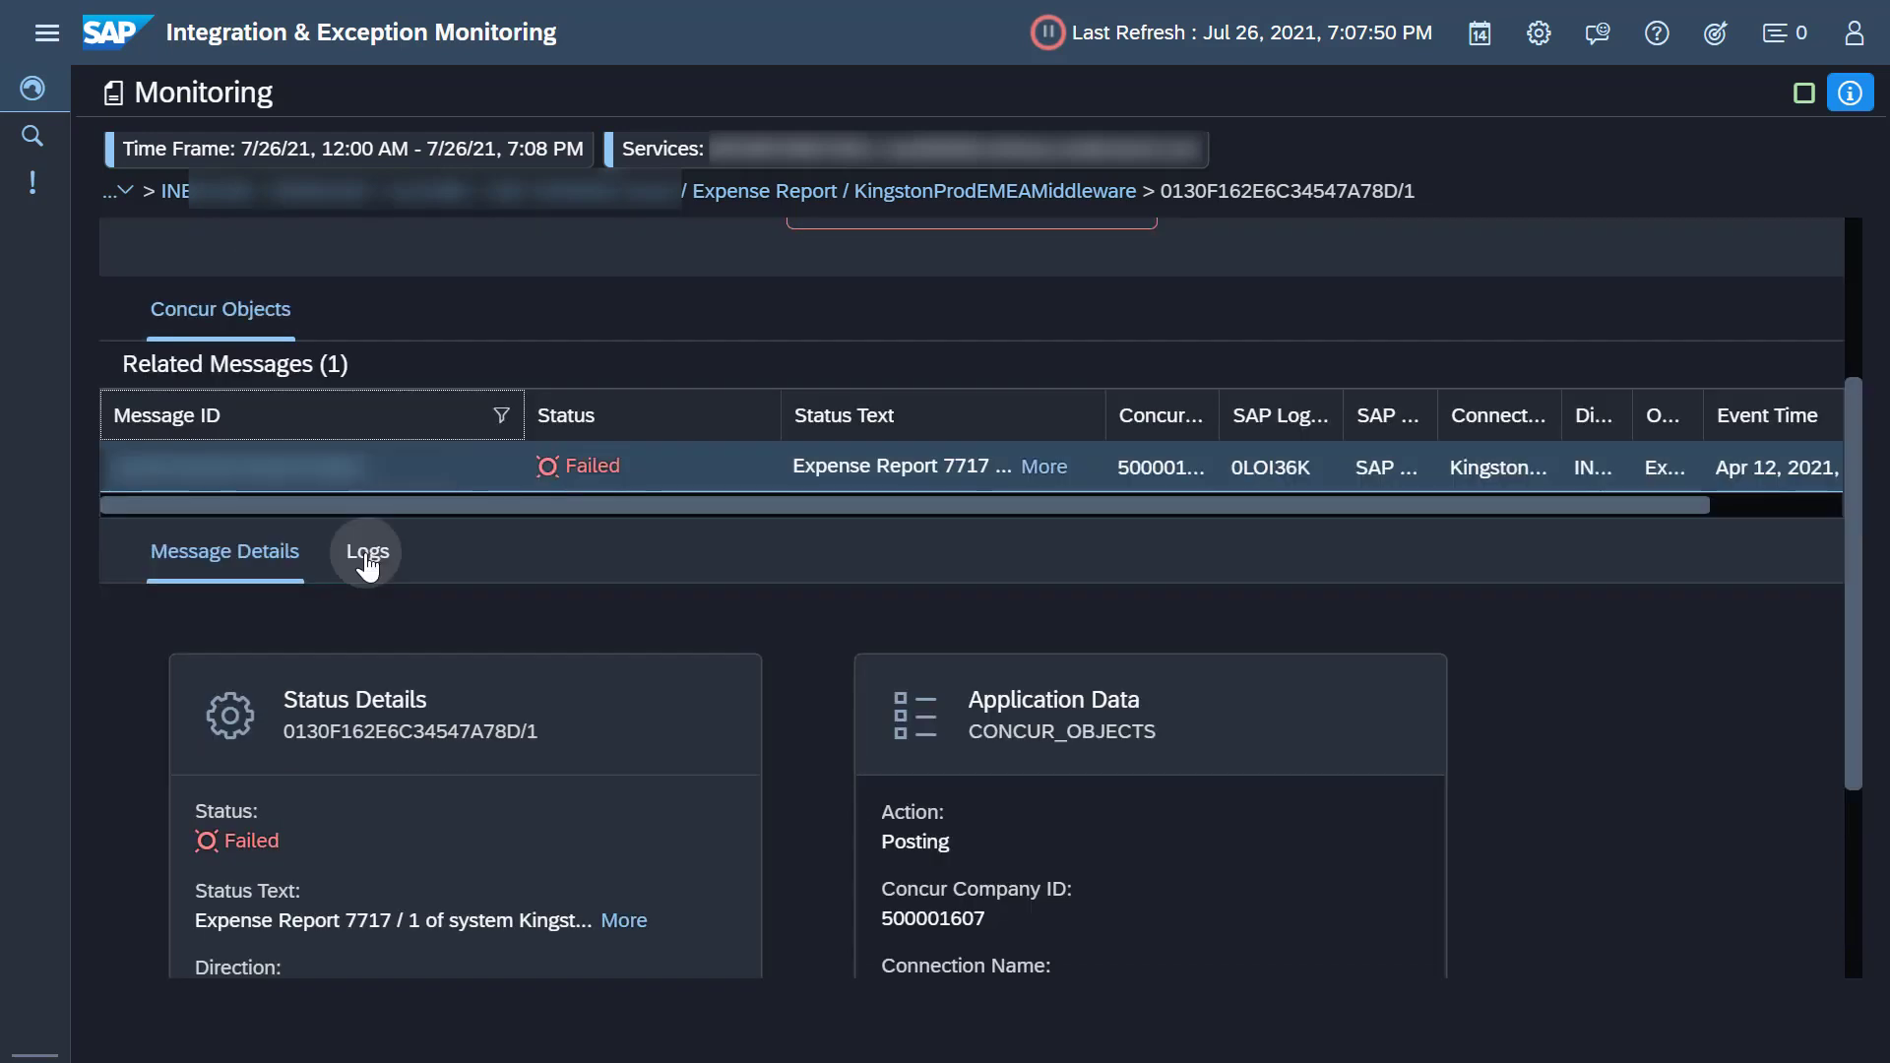
pyautogui.click(366, 551)
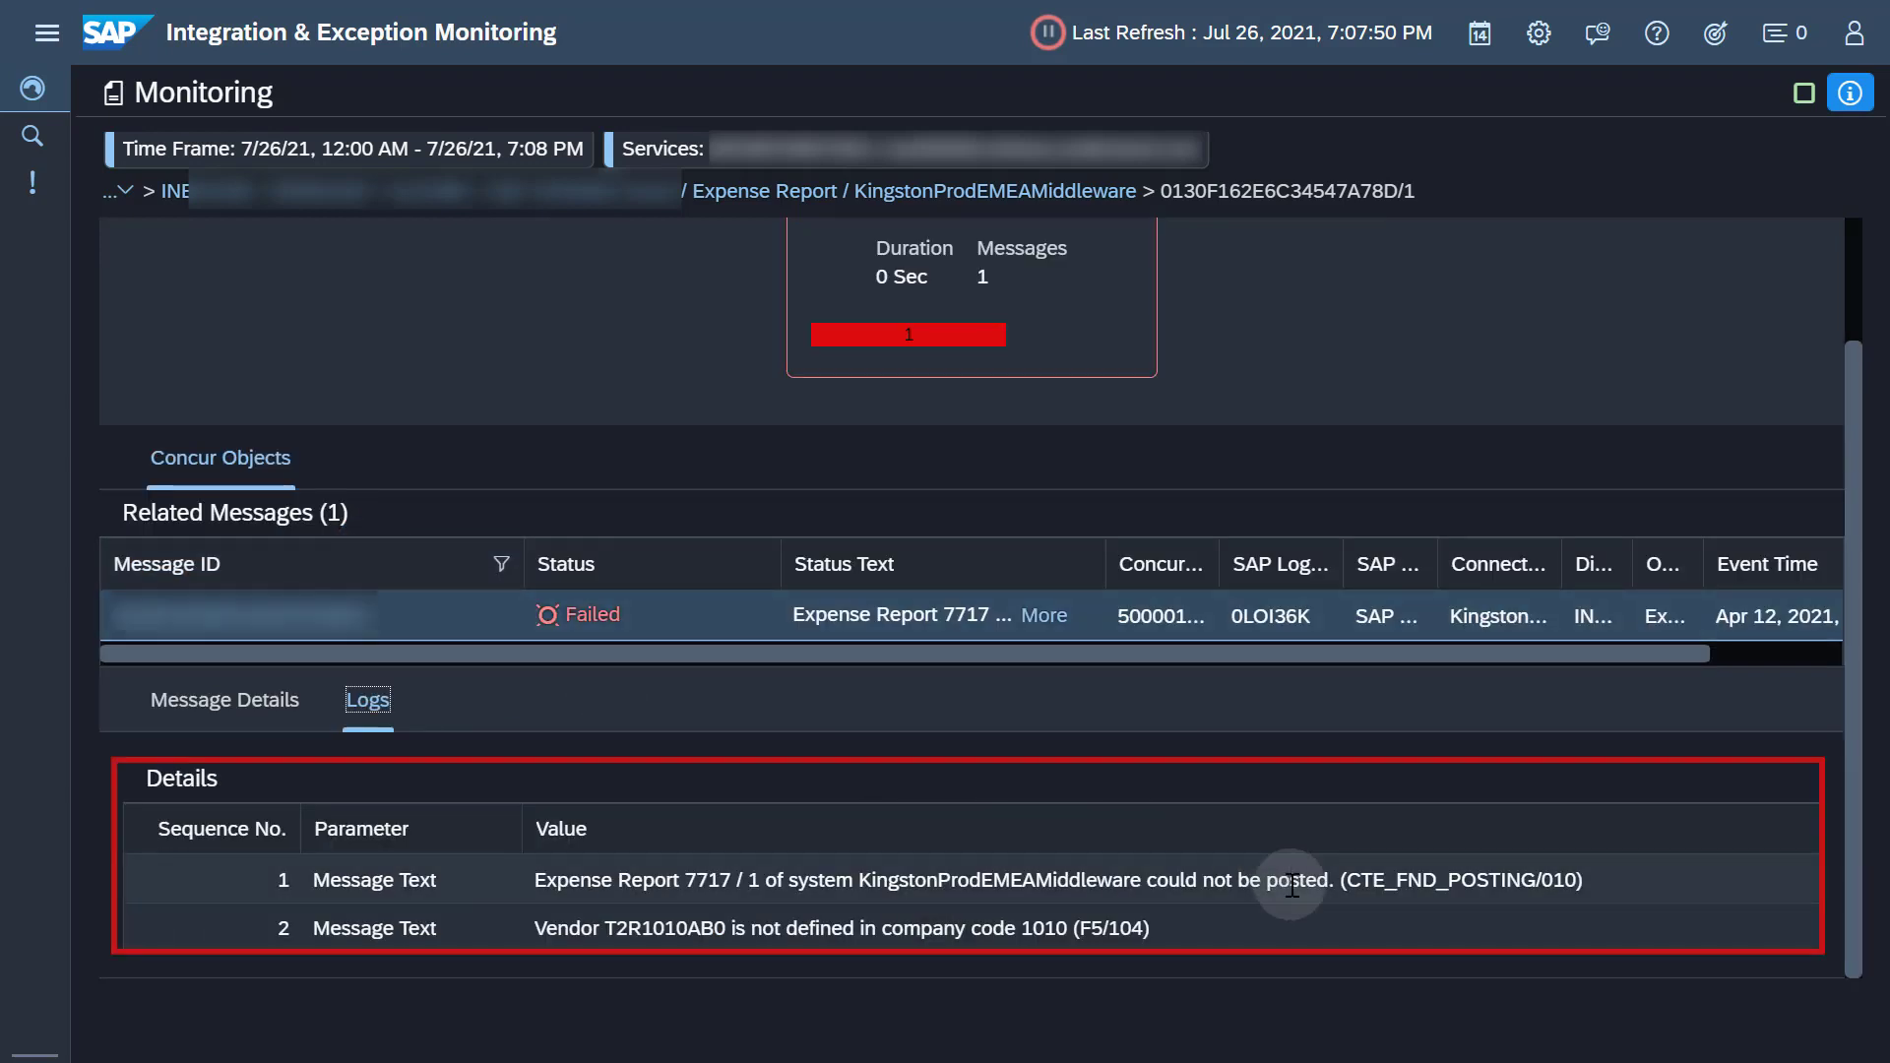
pyautogui.moveTo(1298, 941)
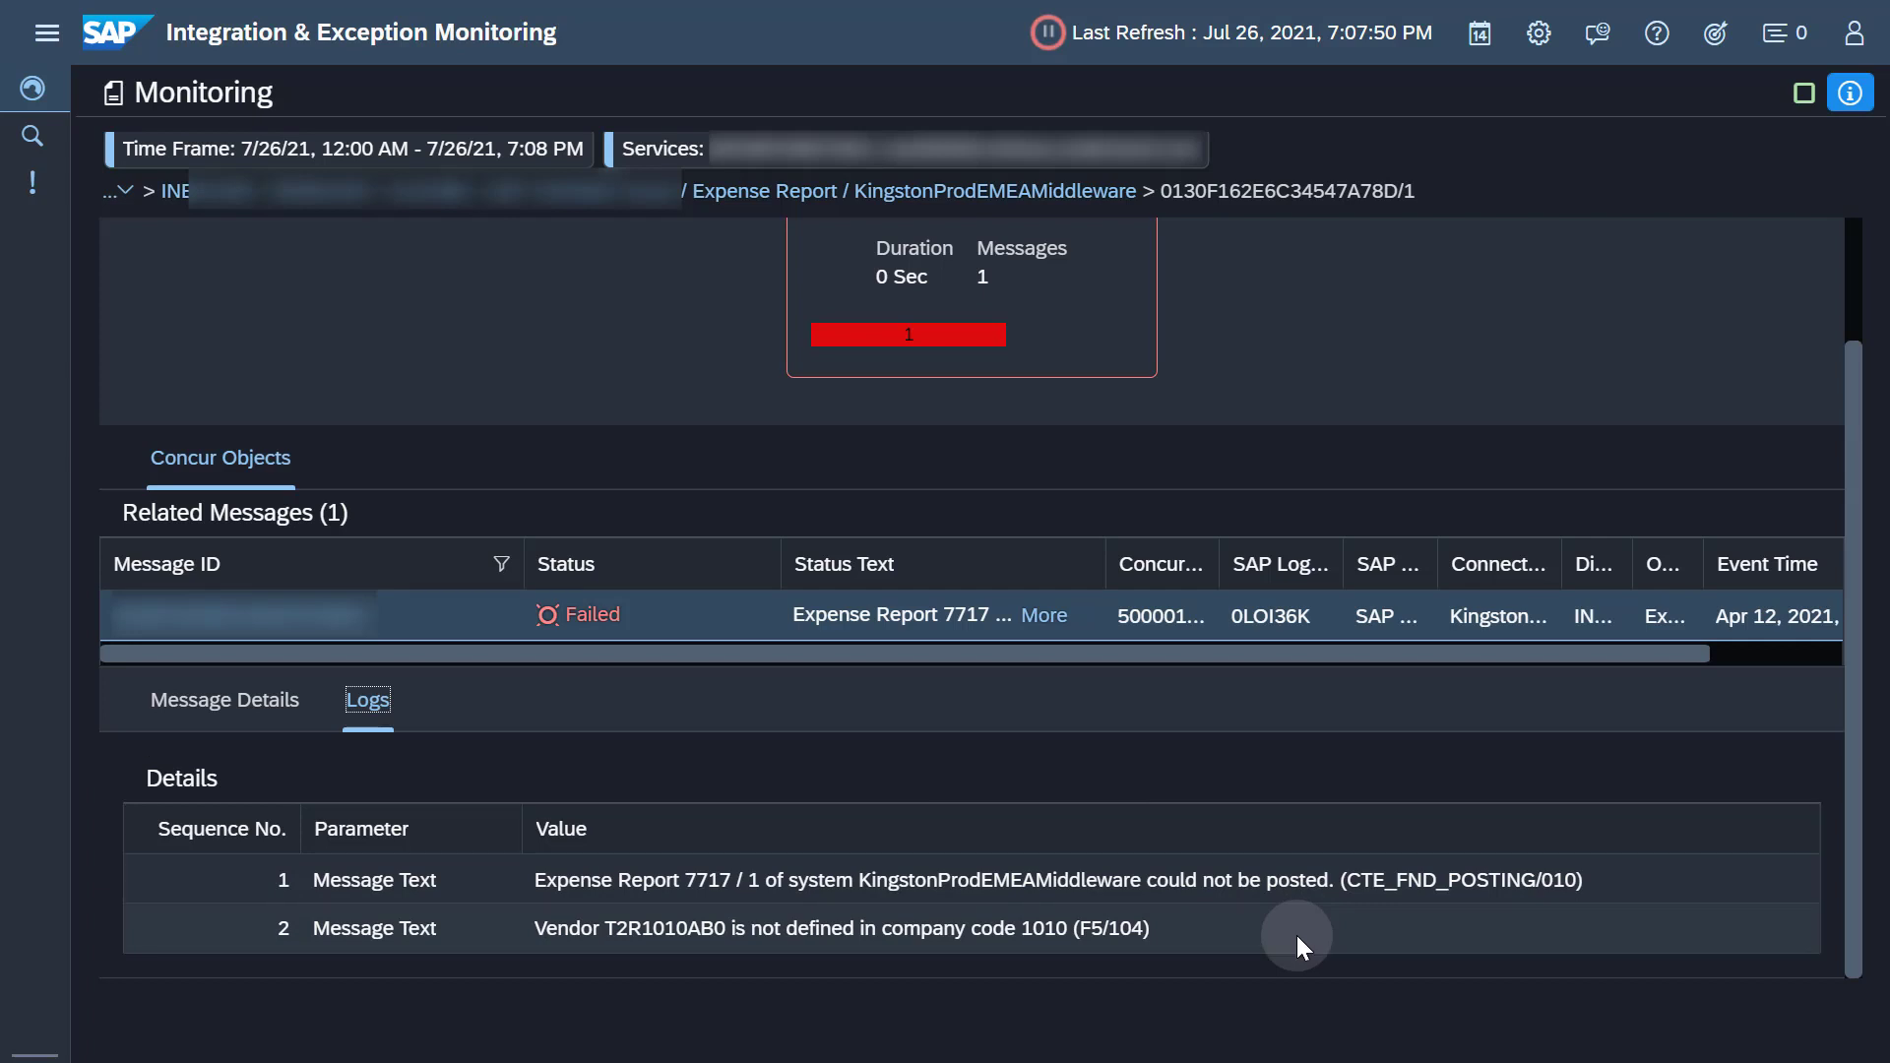
# - Search Tracking for 'Expense Report 7717*', returning the single failed message
pyautogui.click(34, 134)
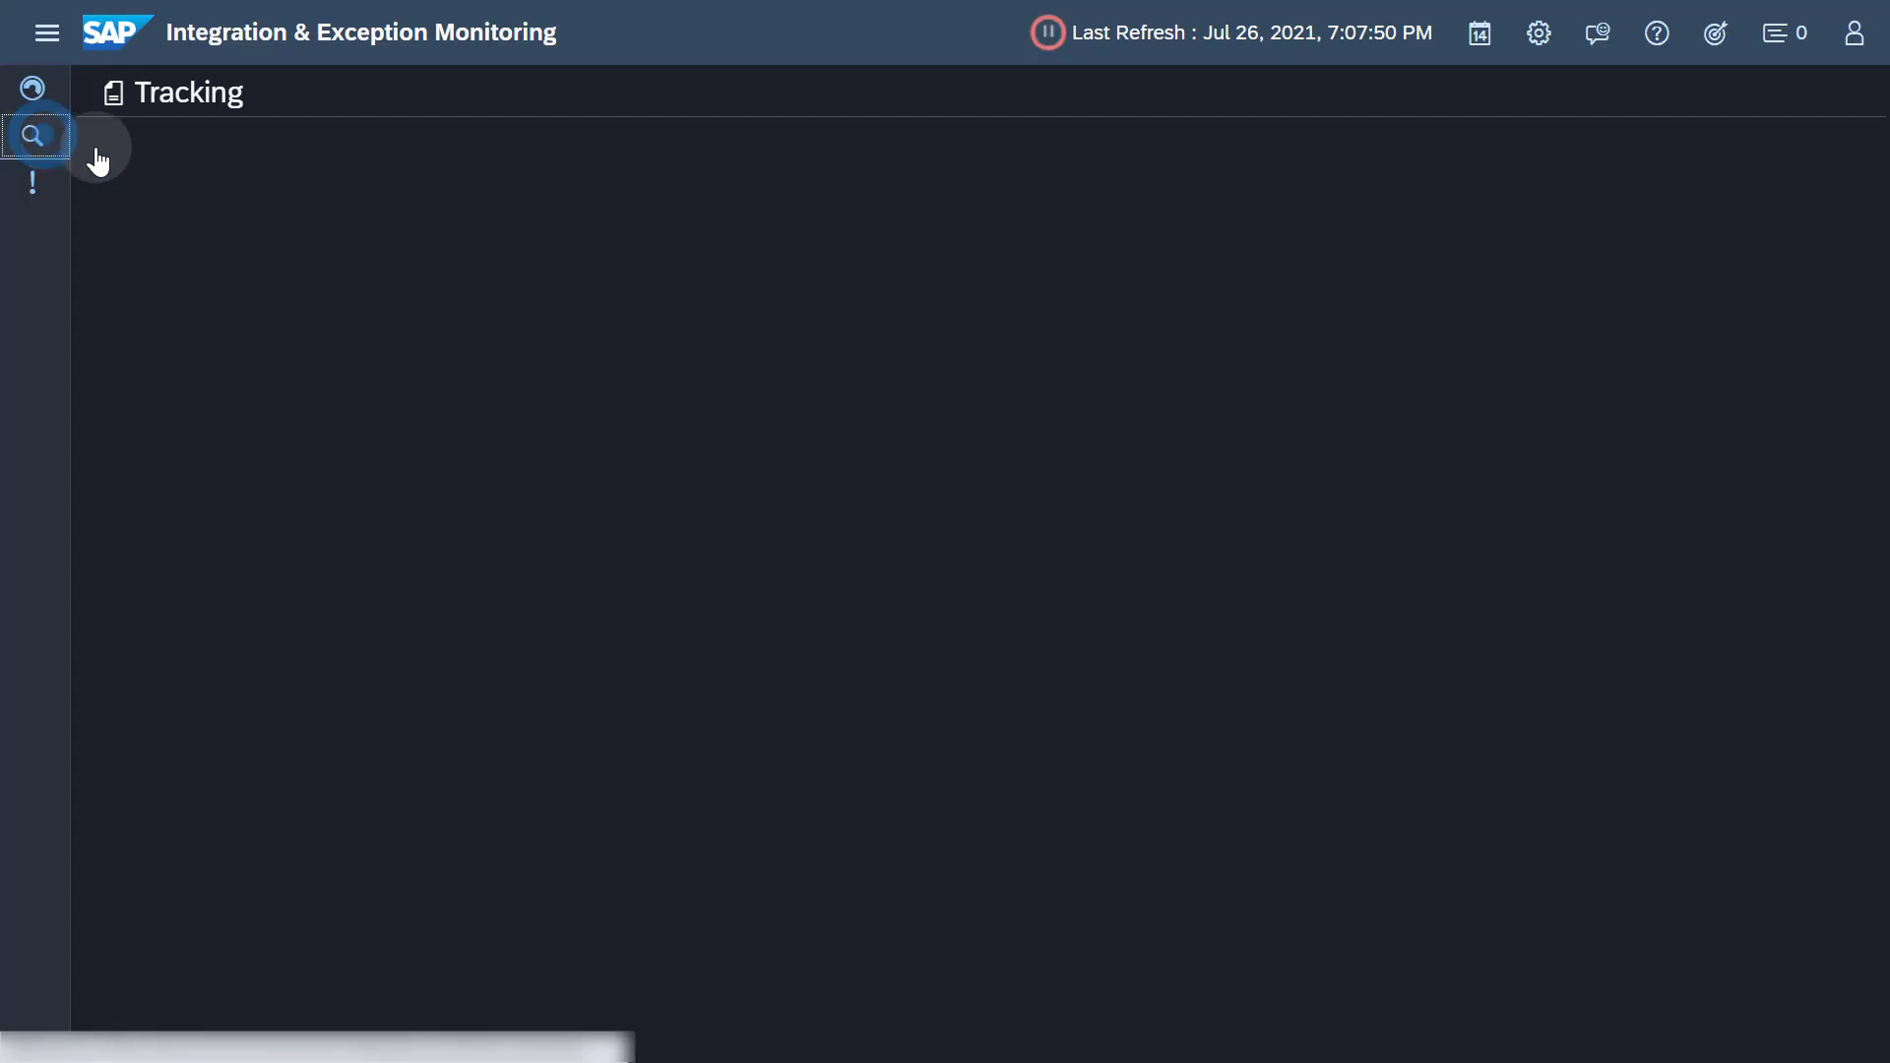
pyautogui.click(33, 134)
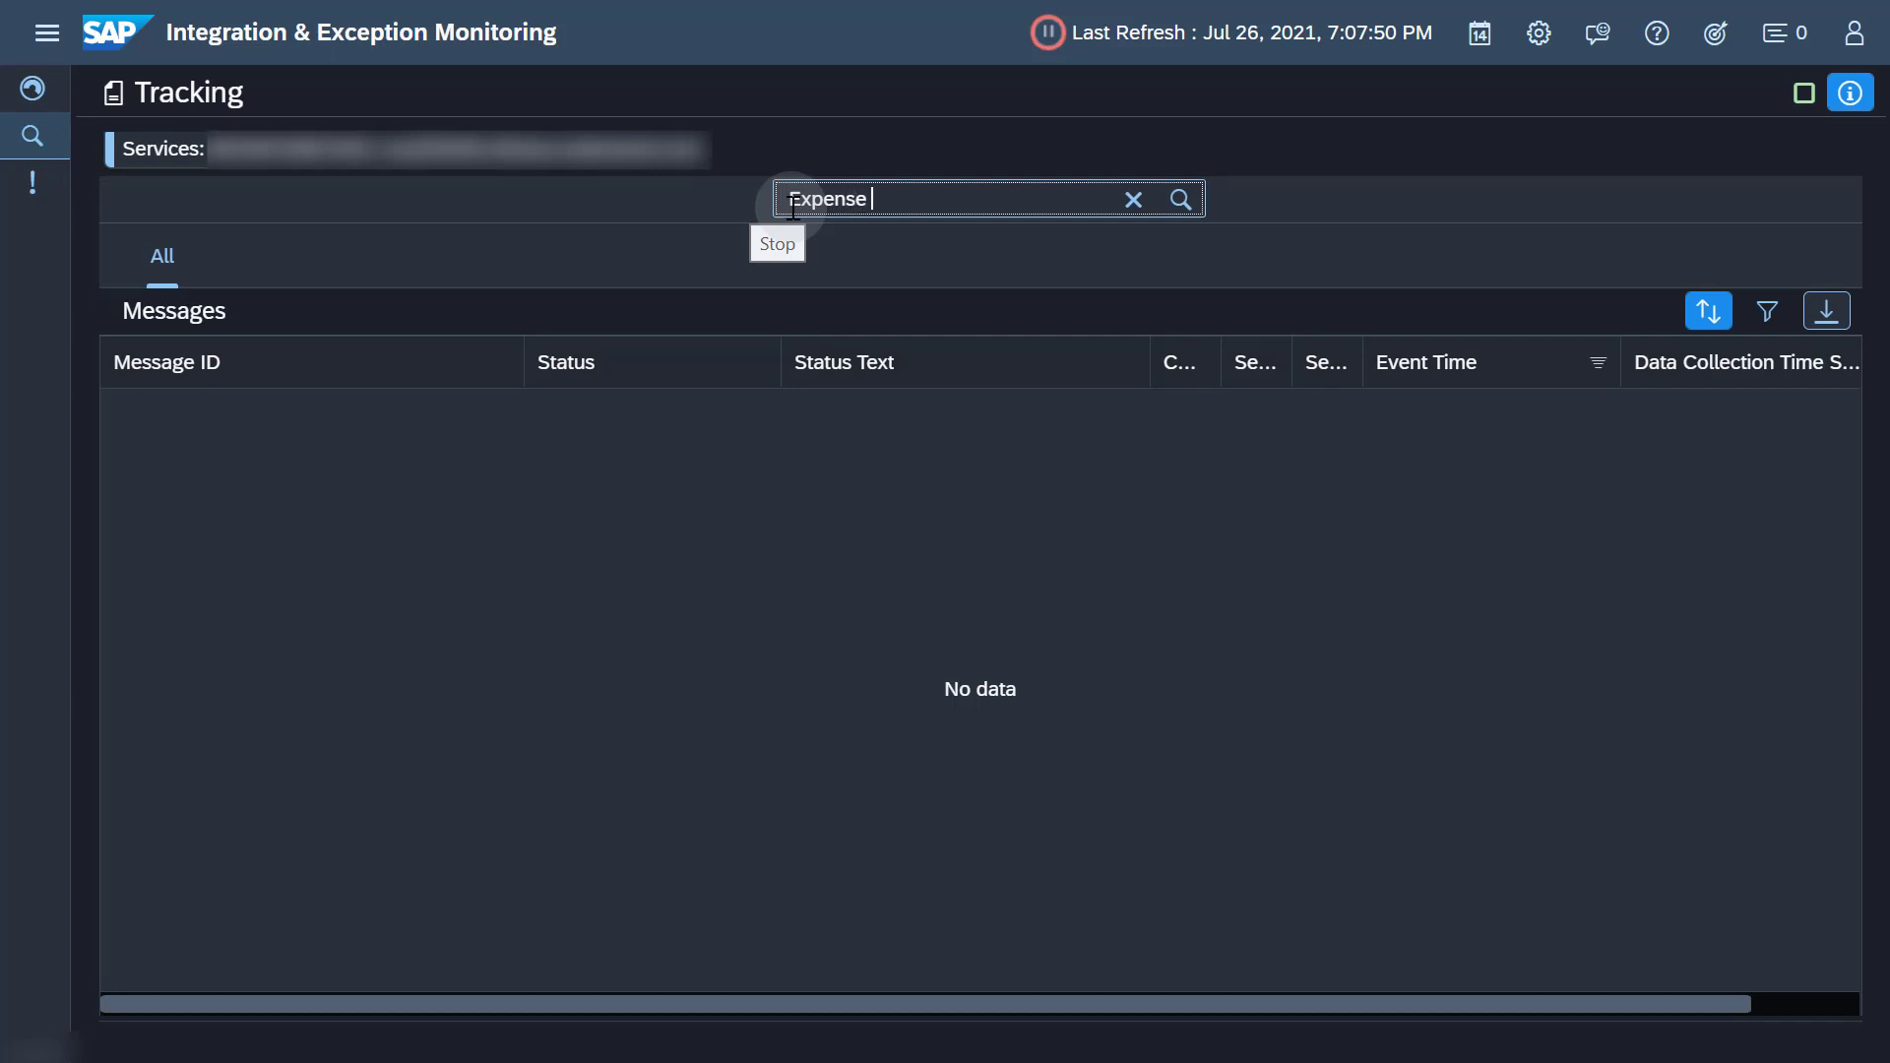
pyautogui.write('Report')
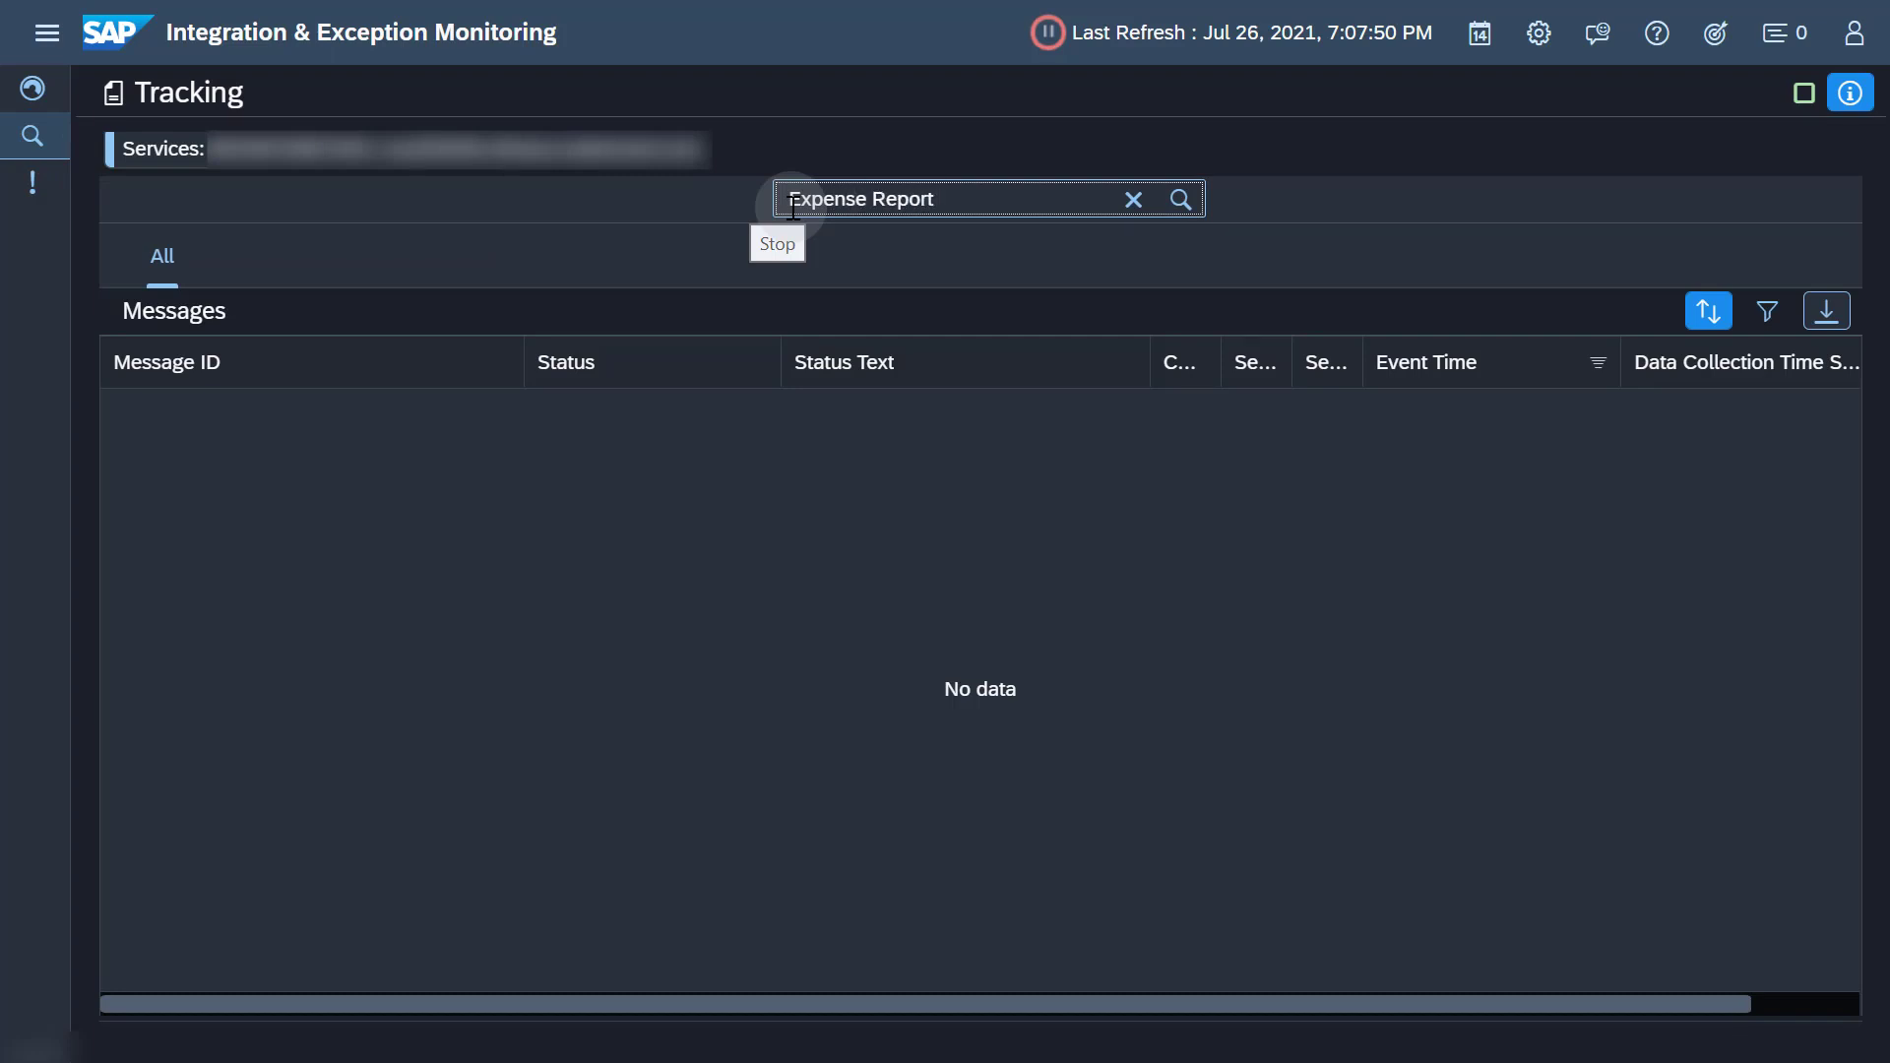
pyautogui.write('7717*')
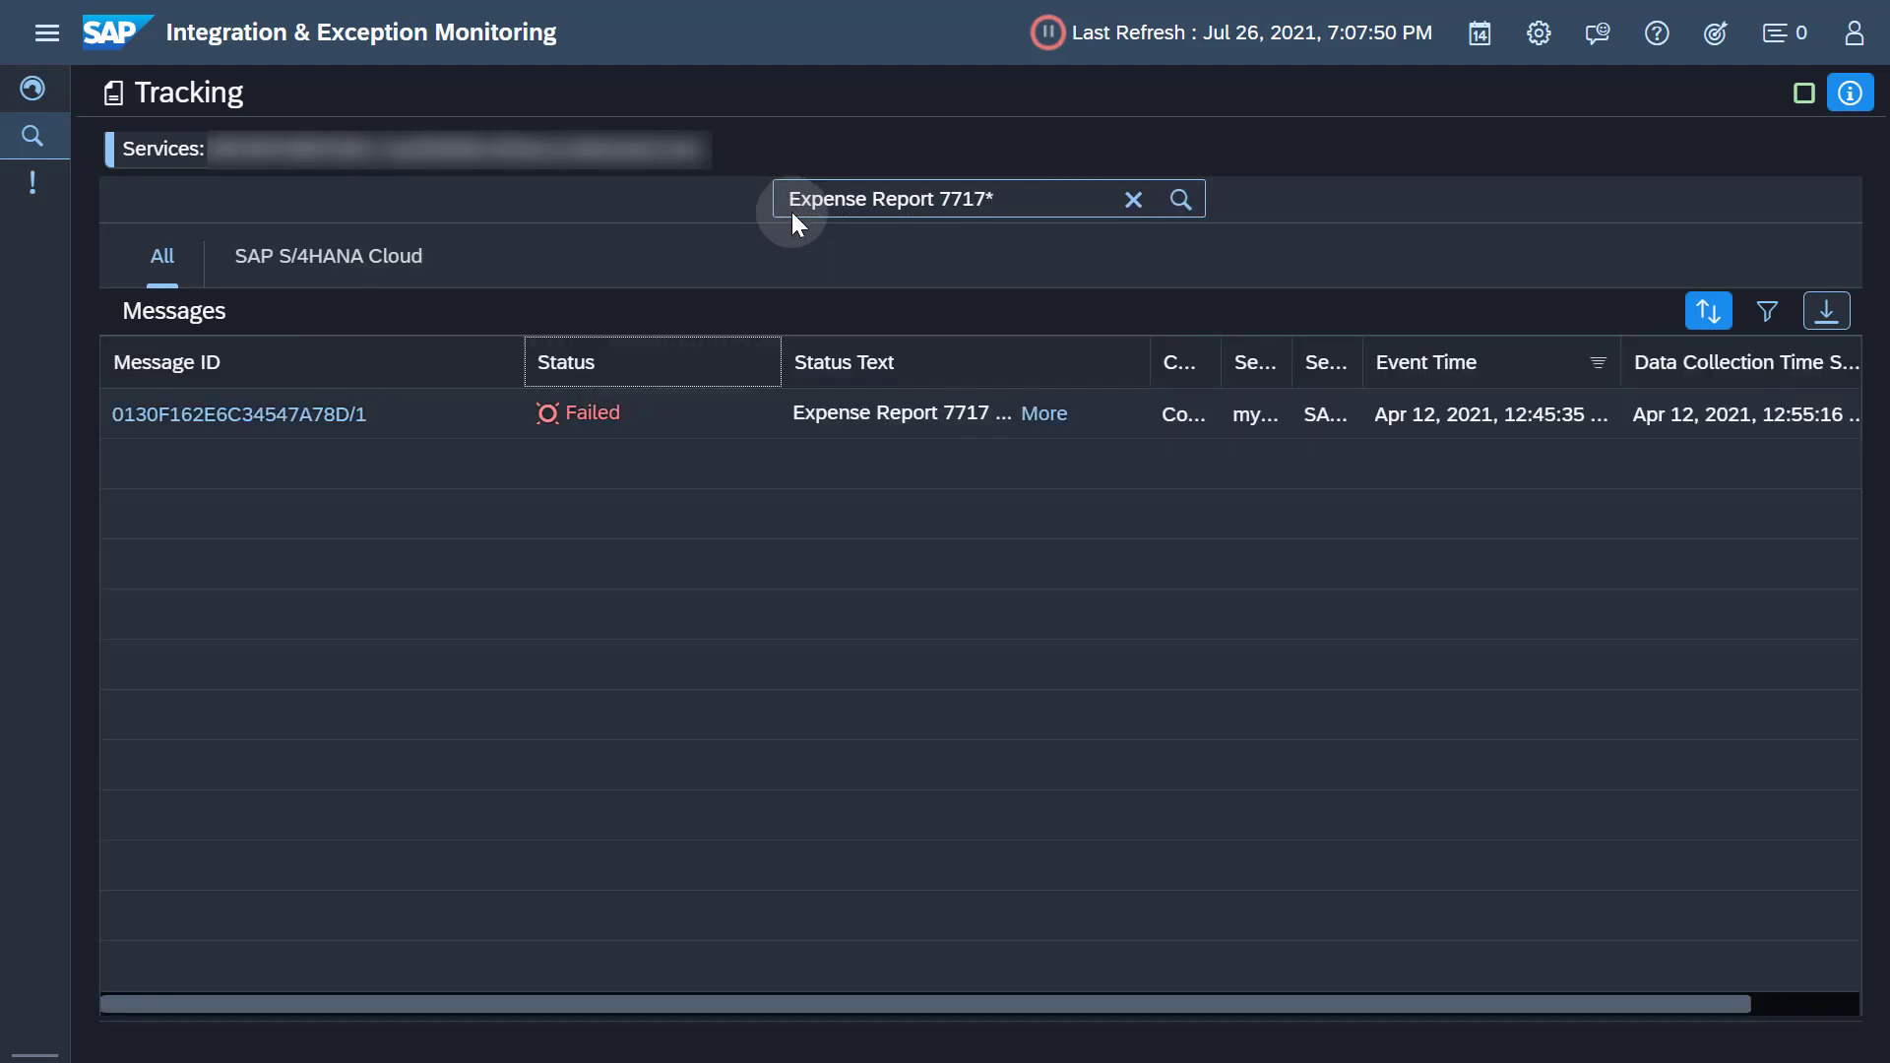
pyautogui.moveTo(389, 475)
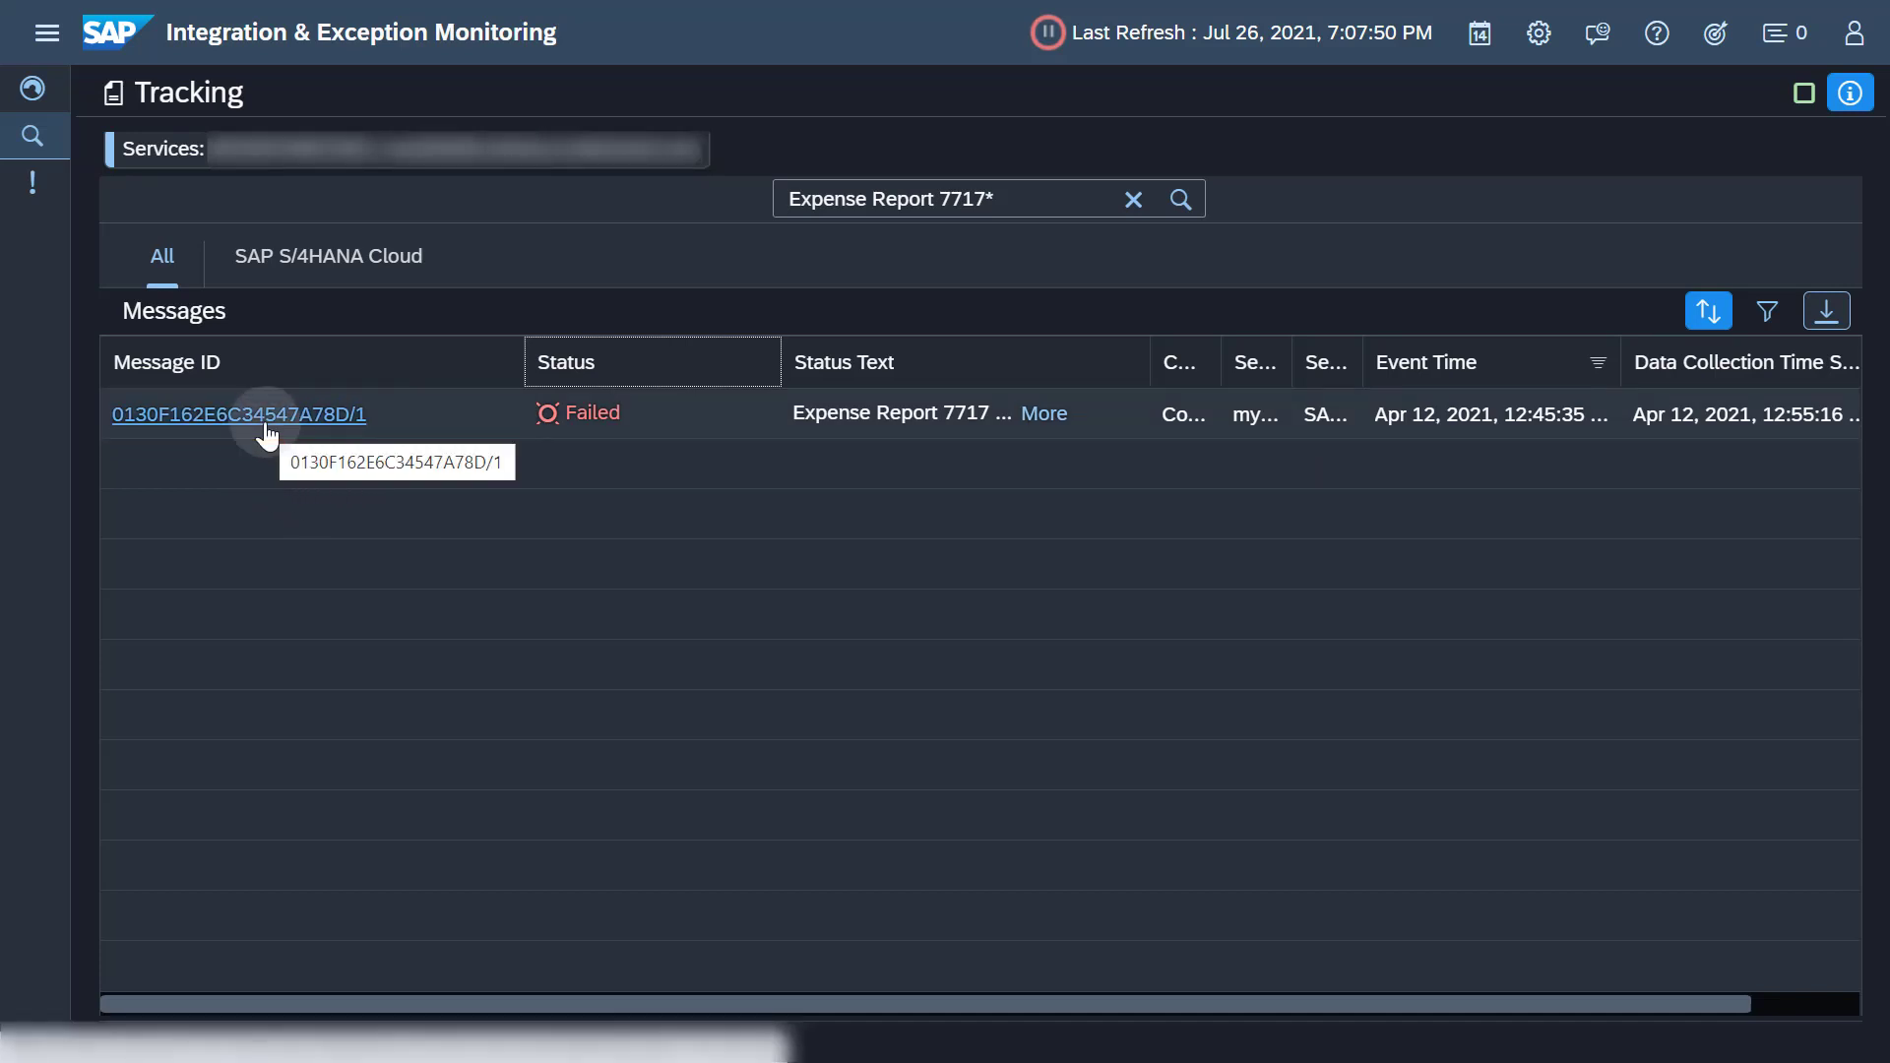
pyautogui.moveTo(9, 303)
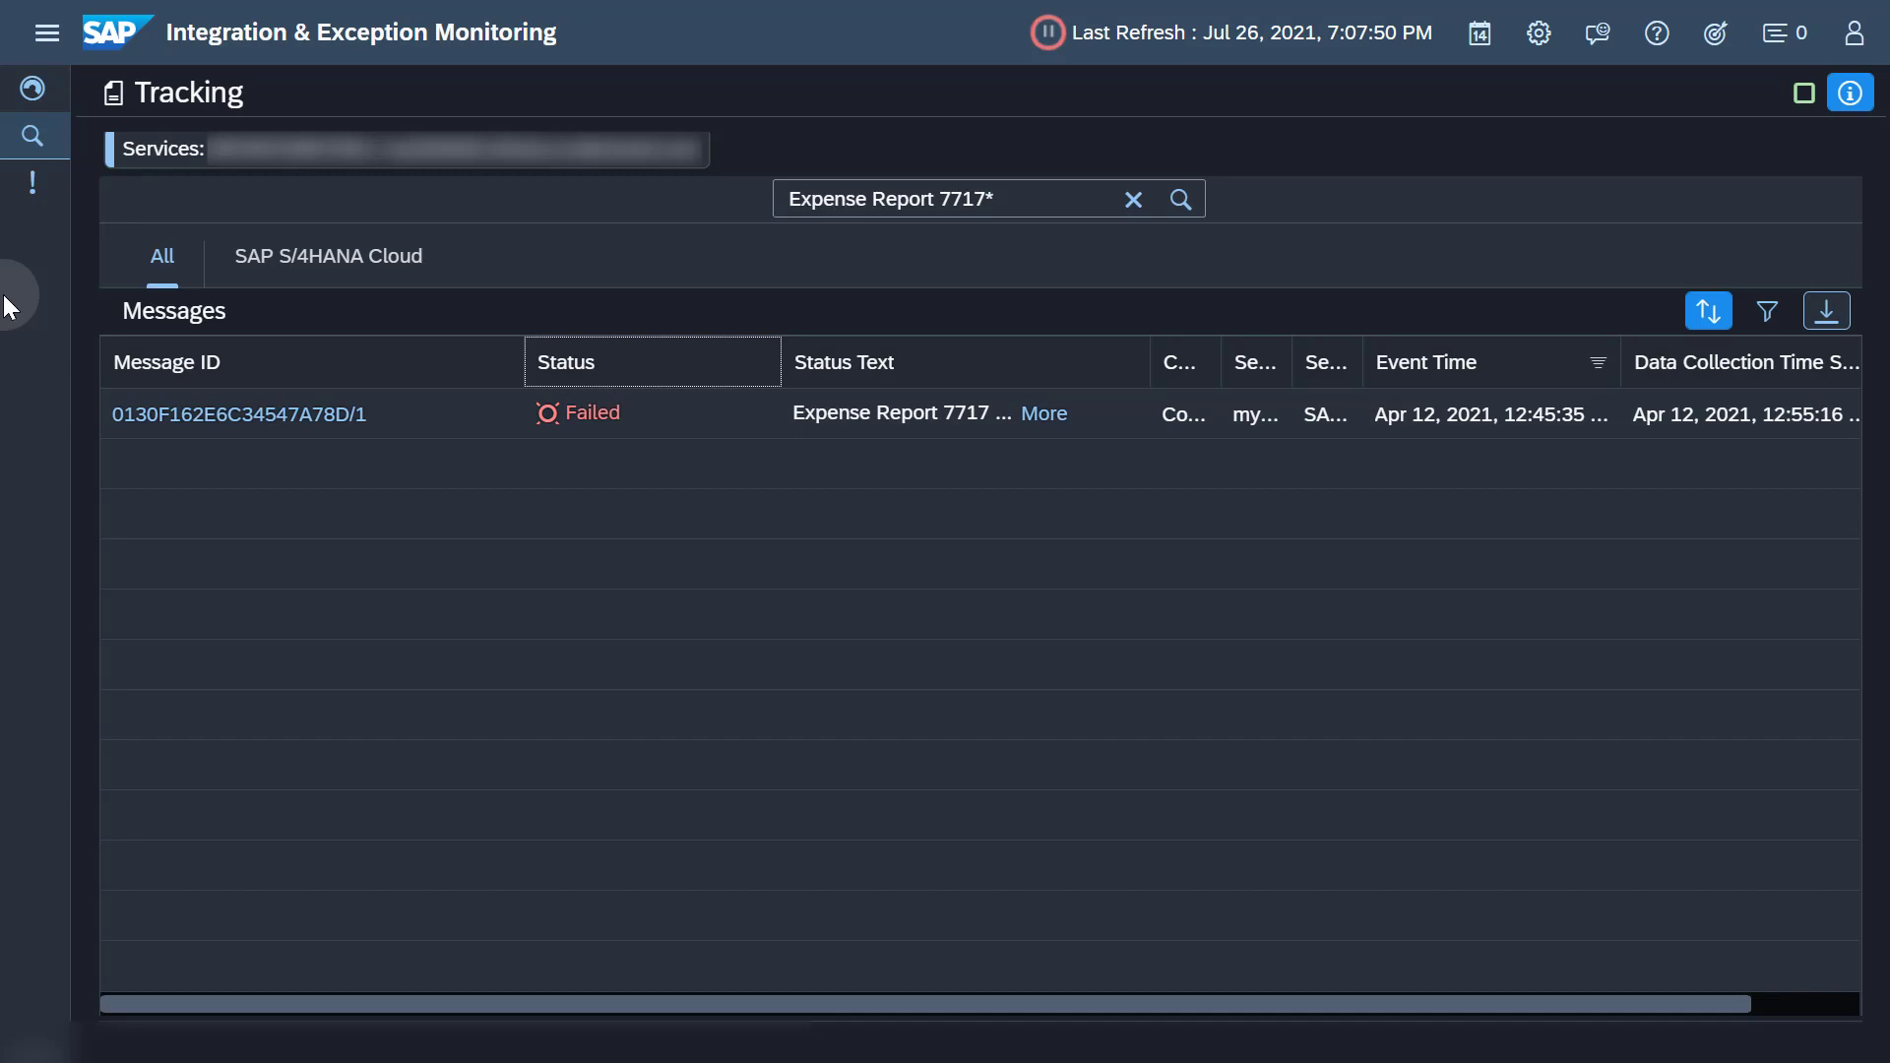
pyautogui.moveTo(36, 183)
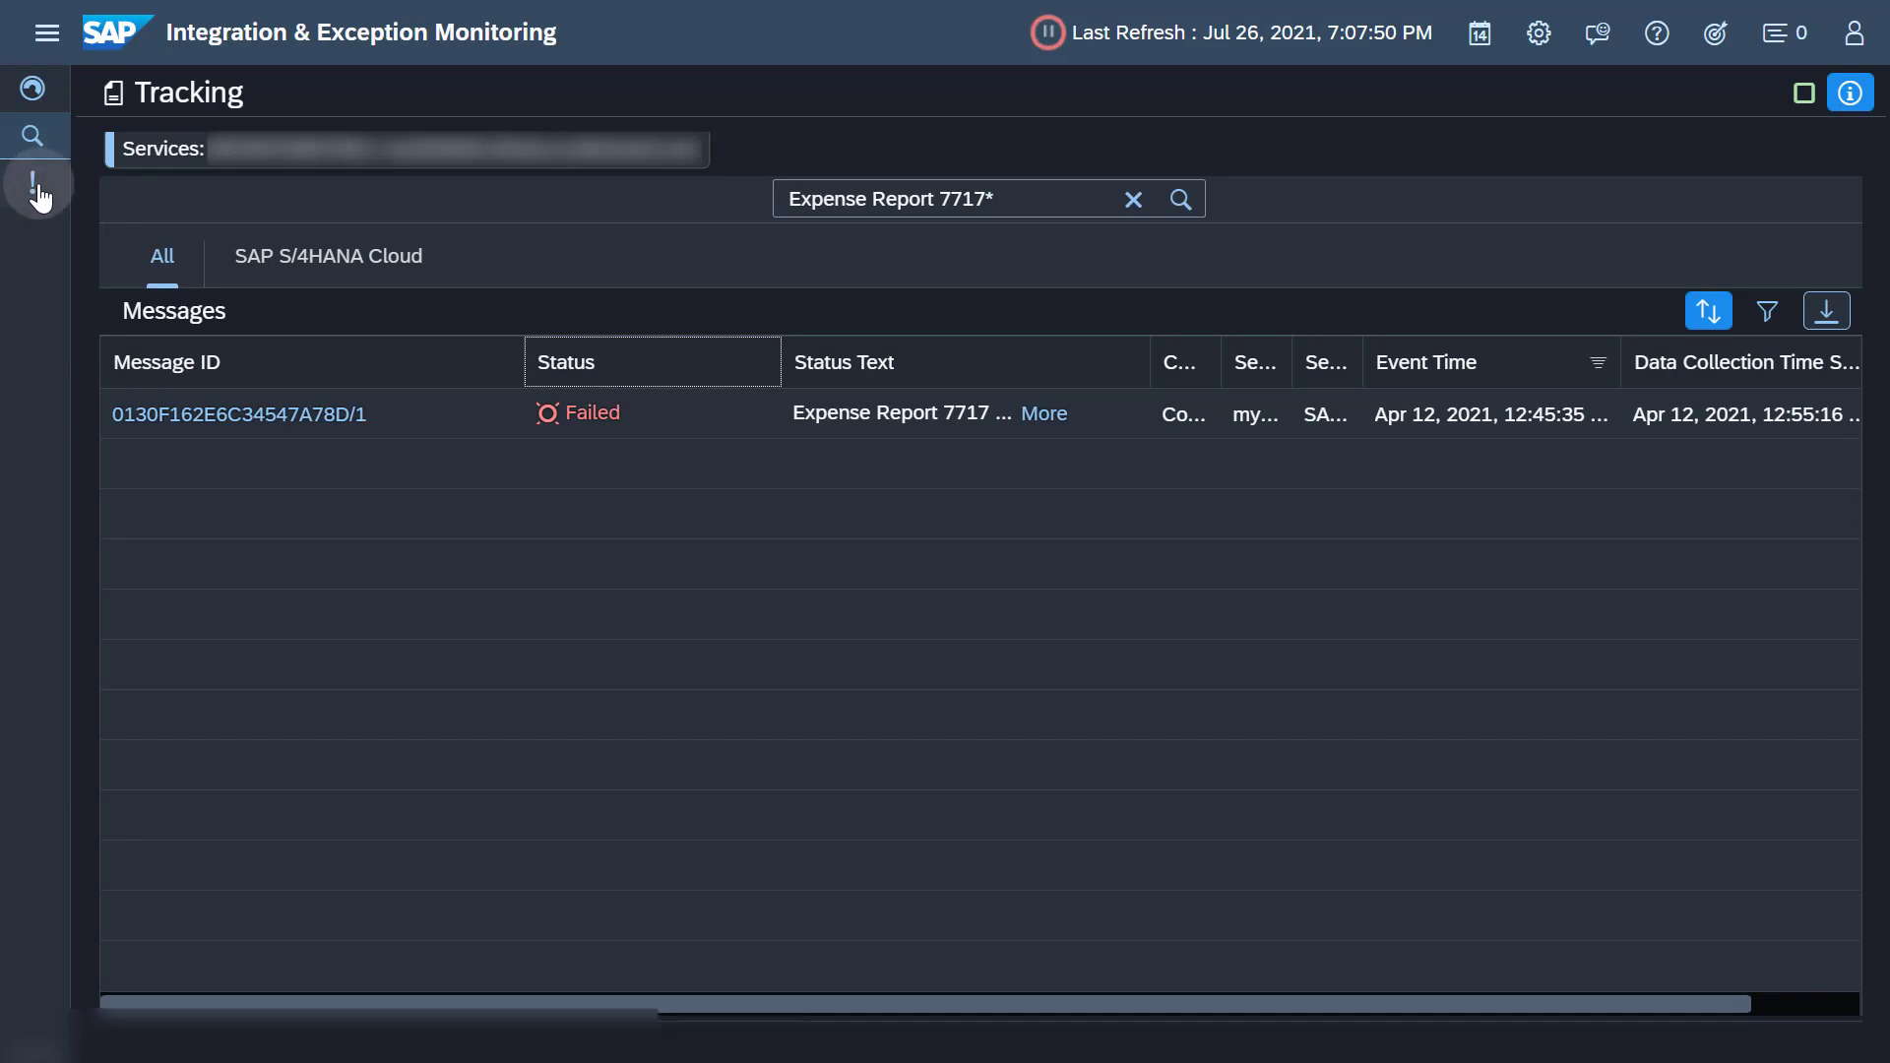
# - Switch to Alerting, listing 31,857 open technical-error alerts
pyautogui.click(36, 183)
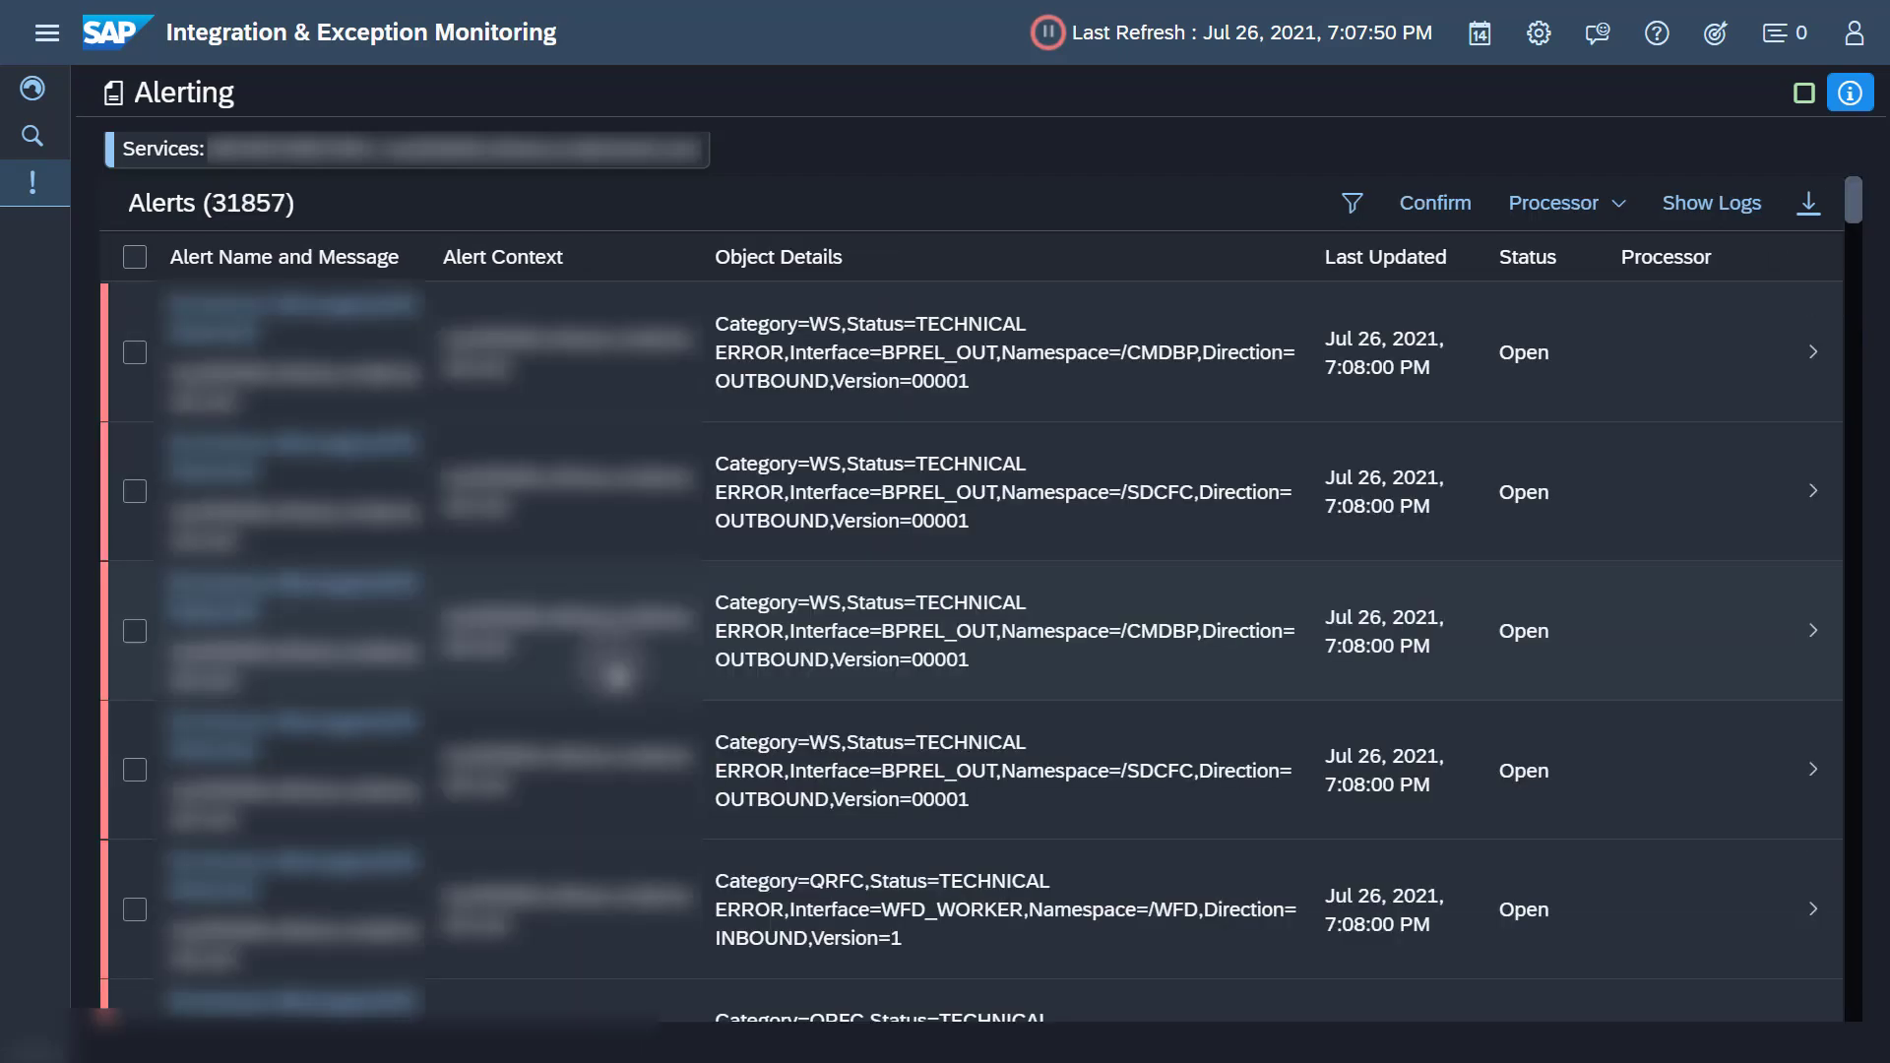
pyautogui.moveTo(748, 602)
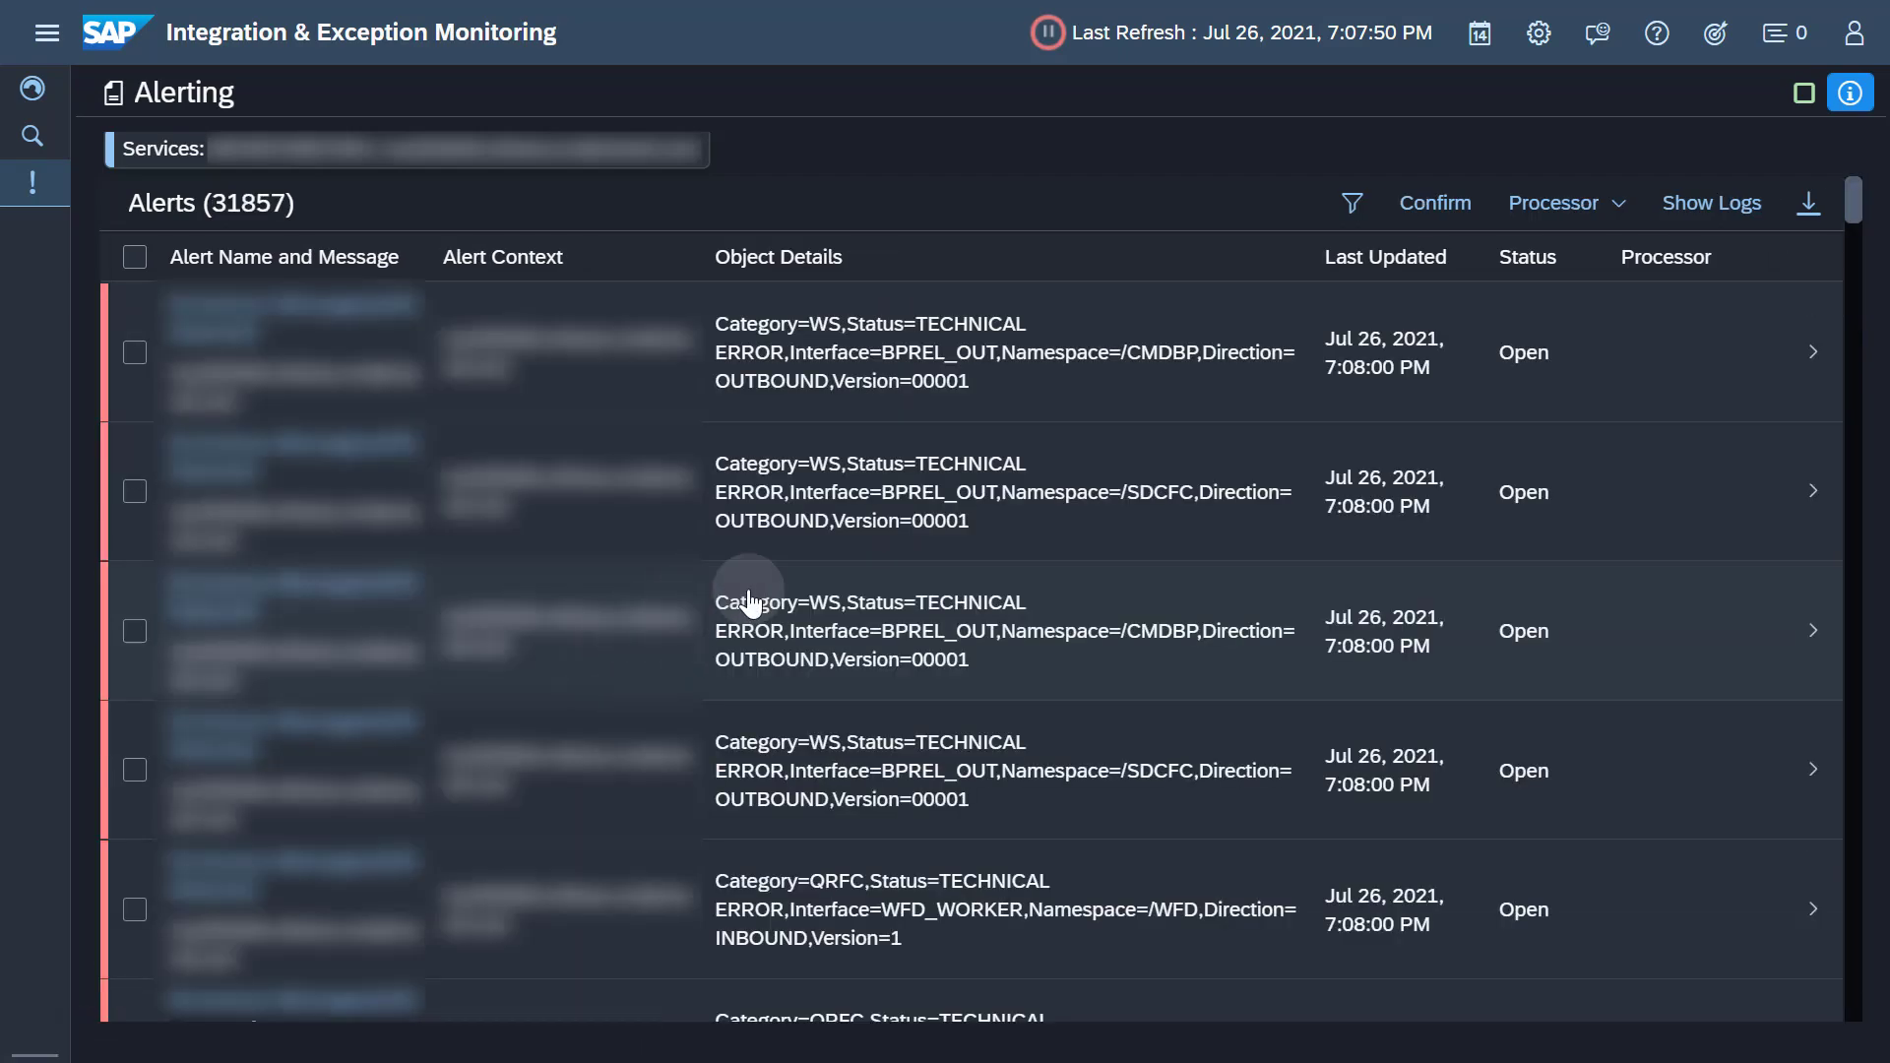